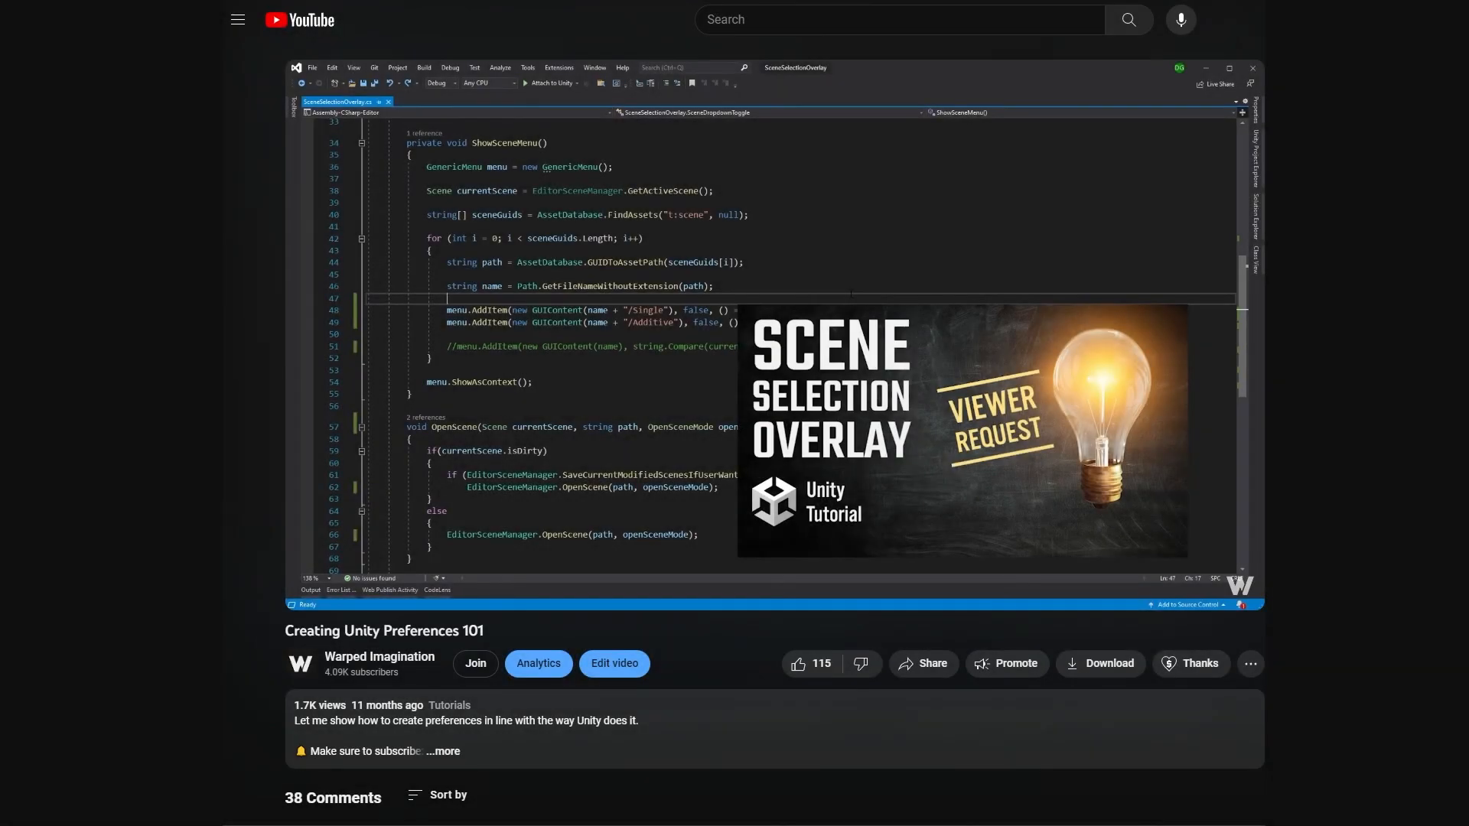
Fill the menu method body with SettingsService.OpenUserPreferences("Game/Spawns");
scroll(down, 3)
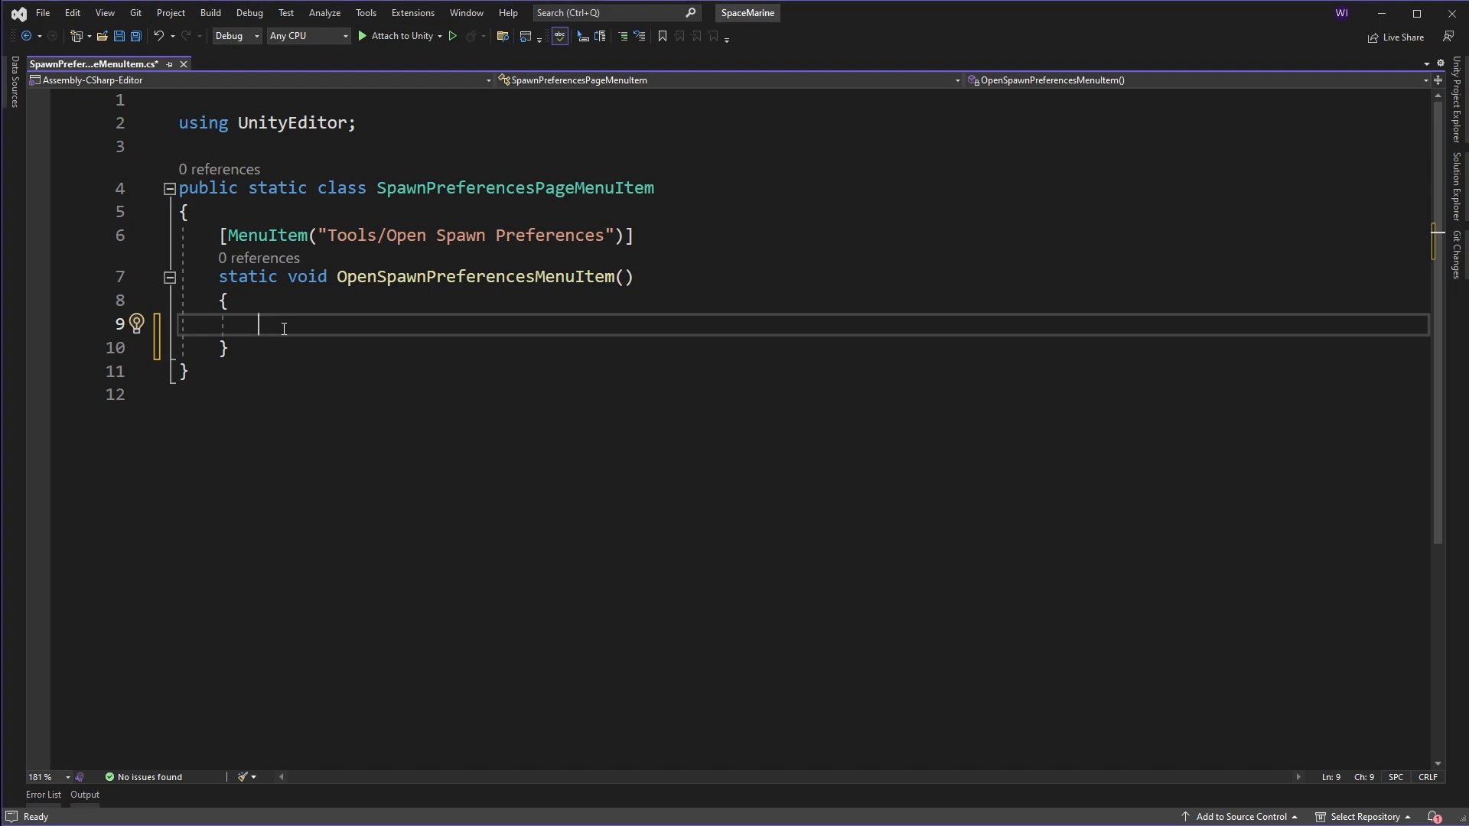
text(Se)
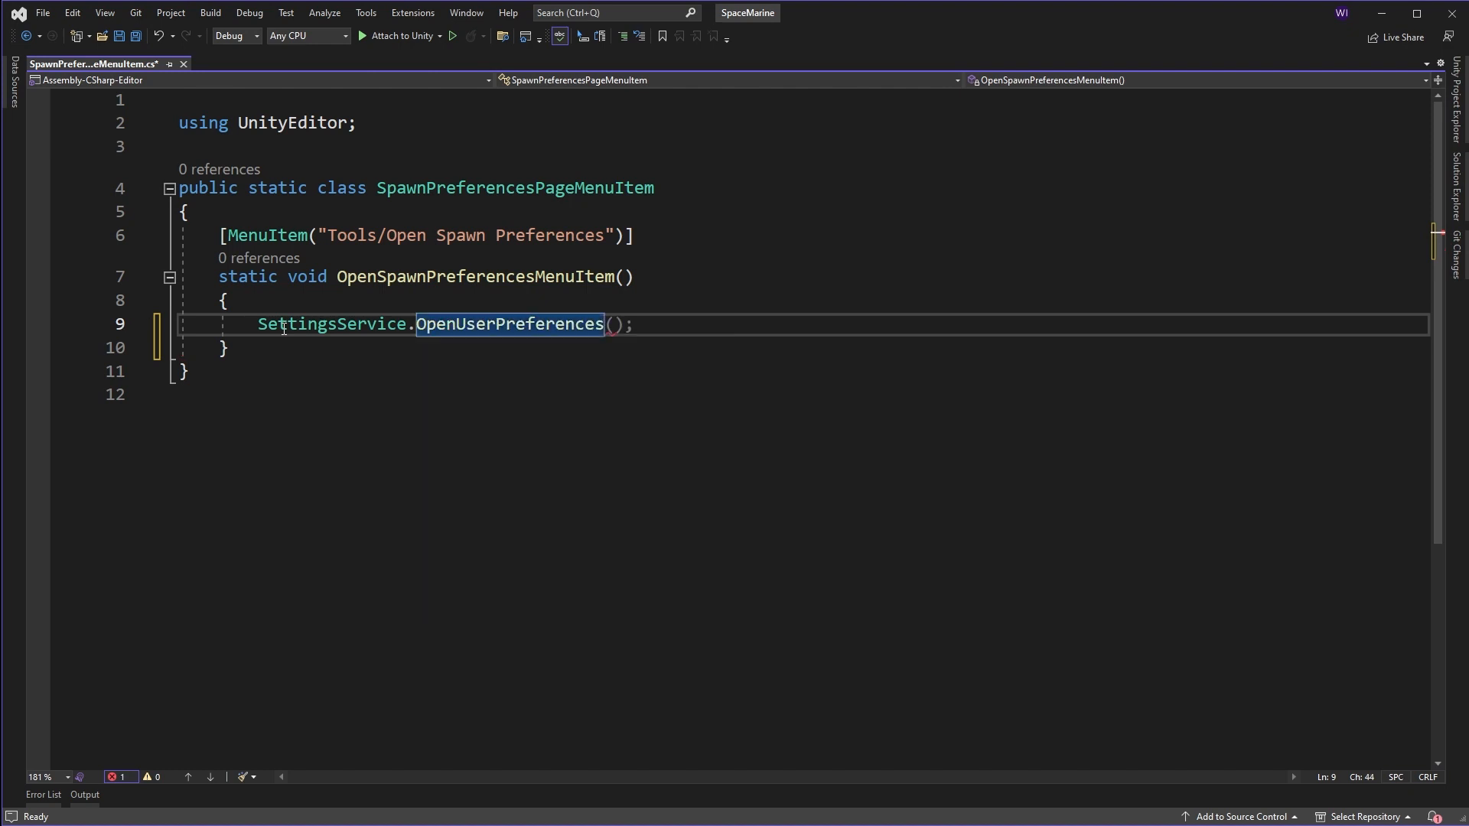
text("Game")
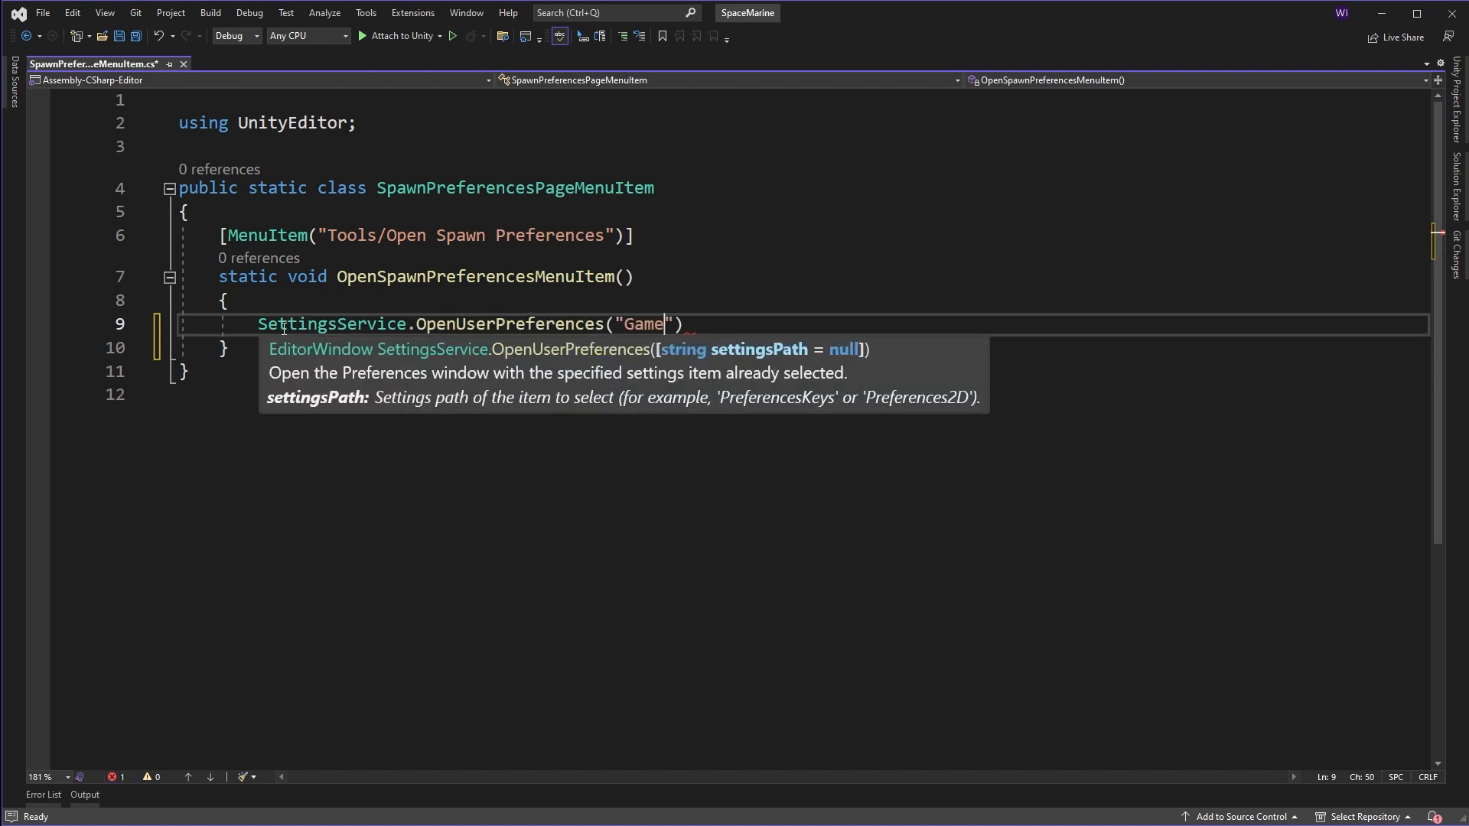
text(/Spawns)
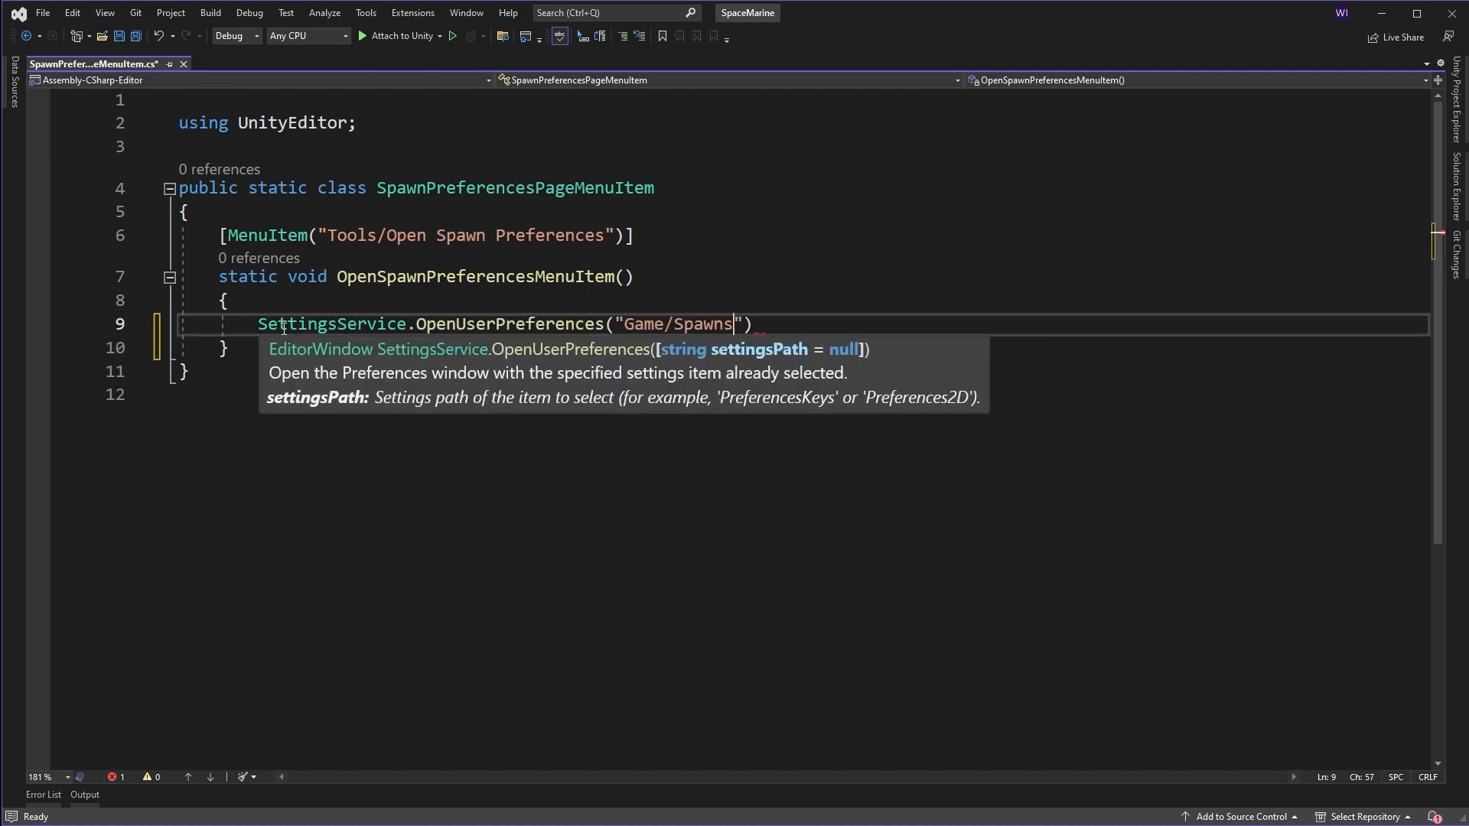
text();)
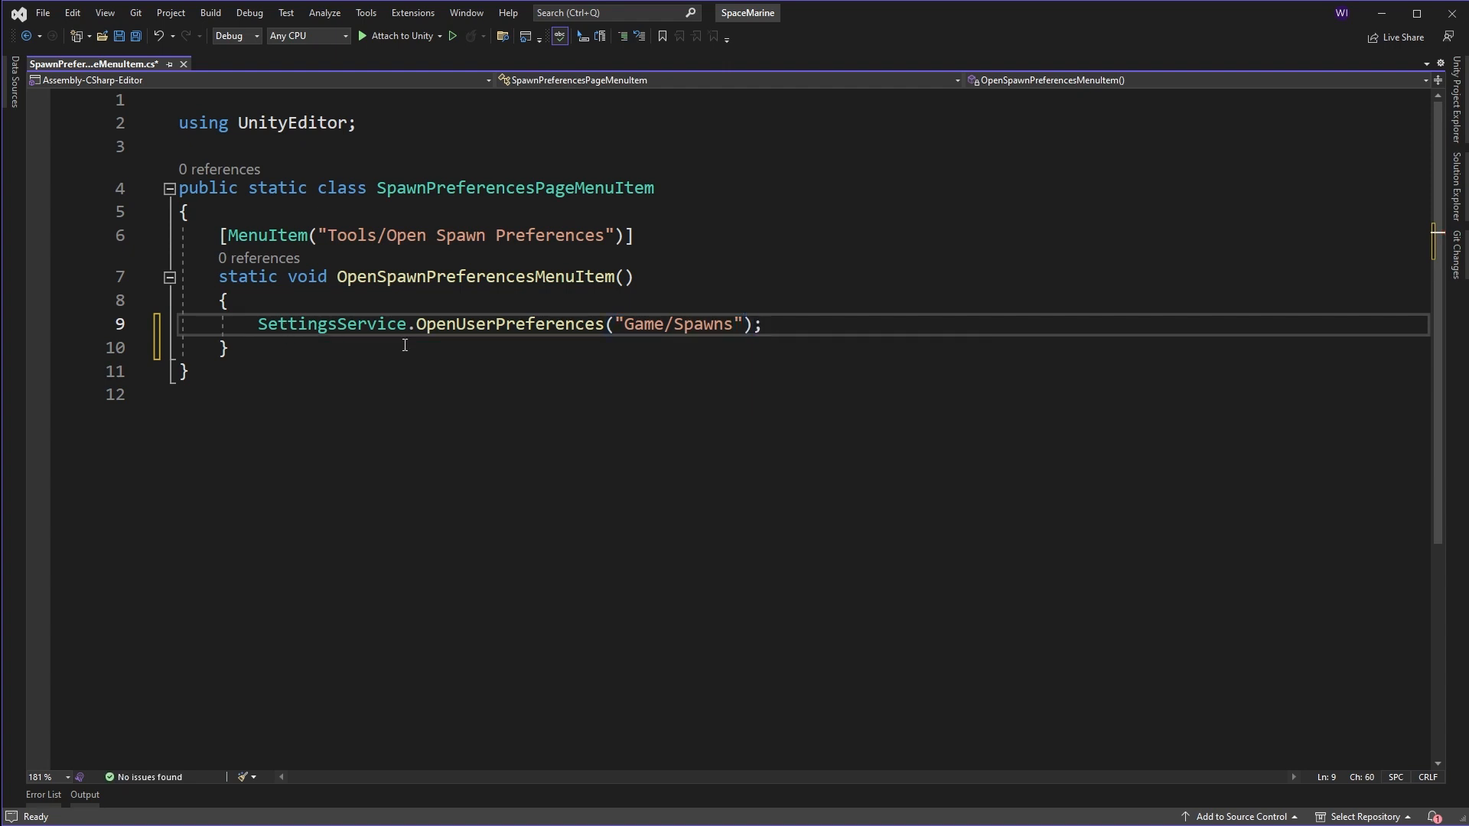
mouse_move(456, 398)
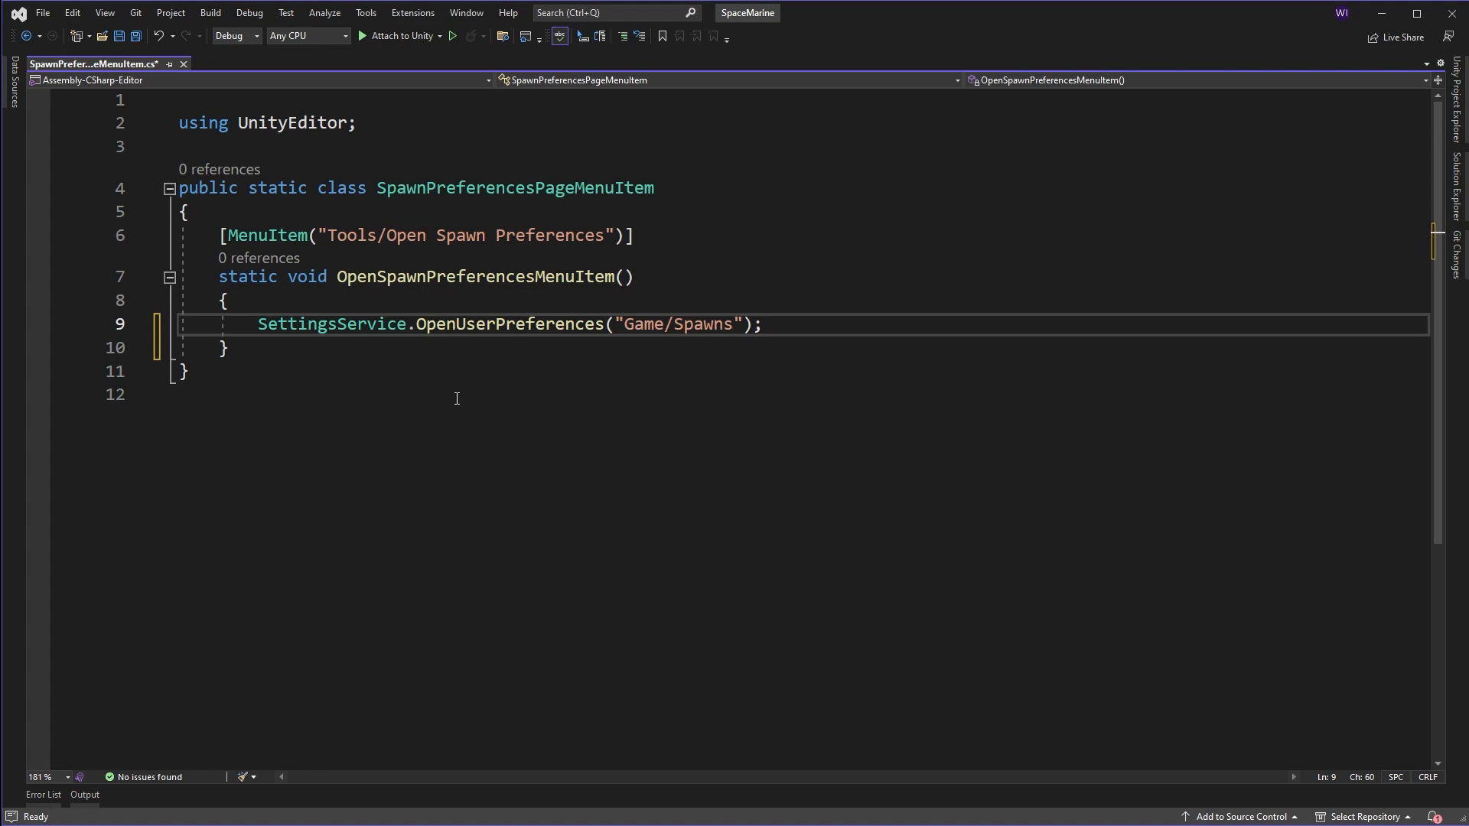
Run Tools > Open Spawn Preferences in Unity to open the spawn preferences page
click(295, 30)
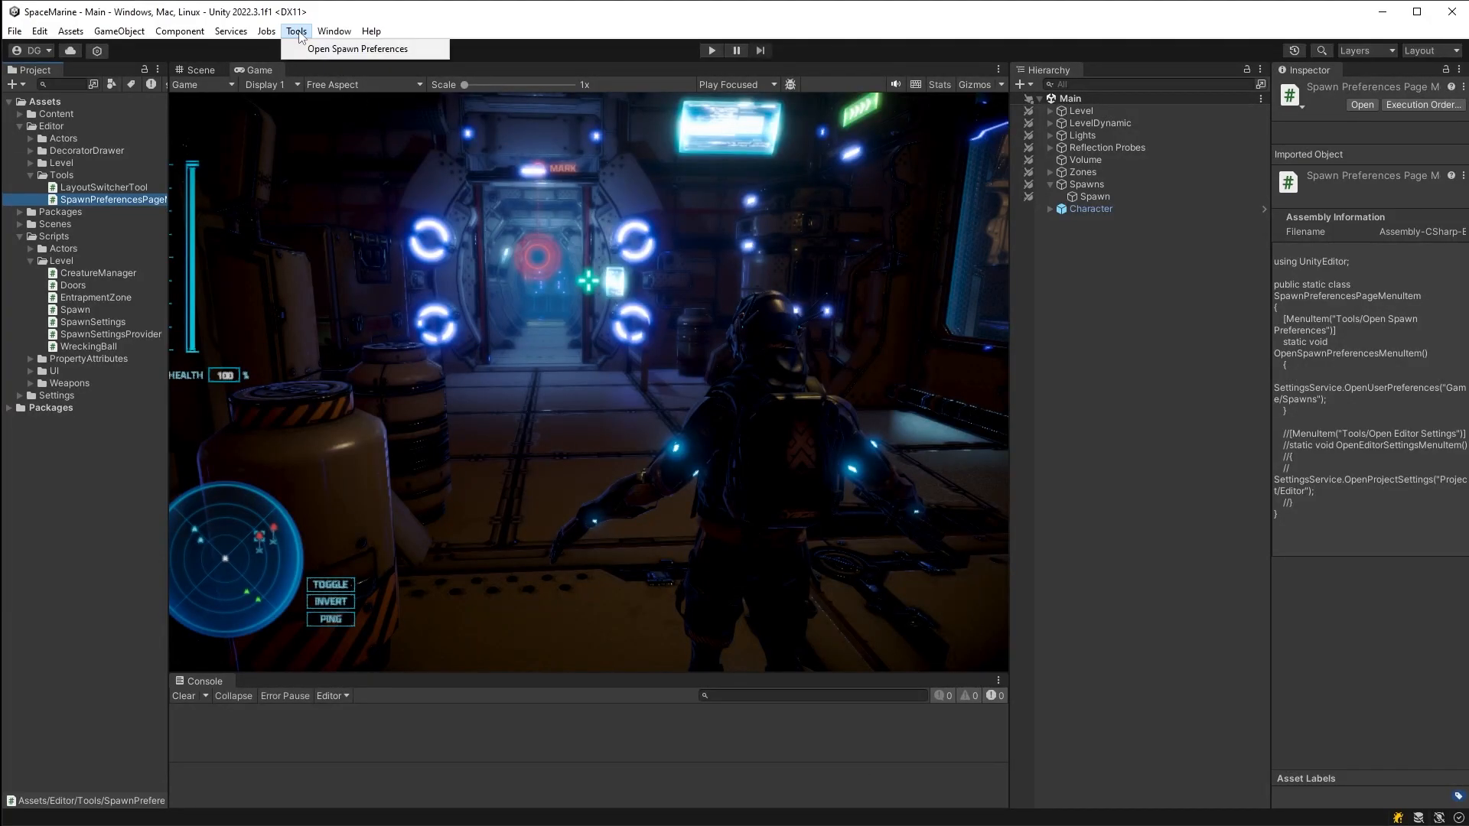
click(357, 49)
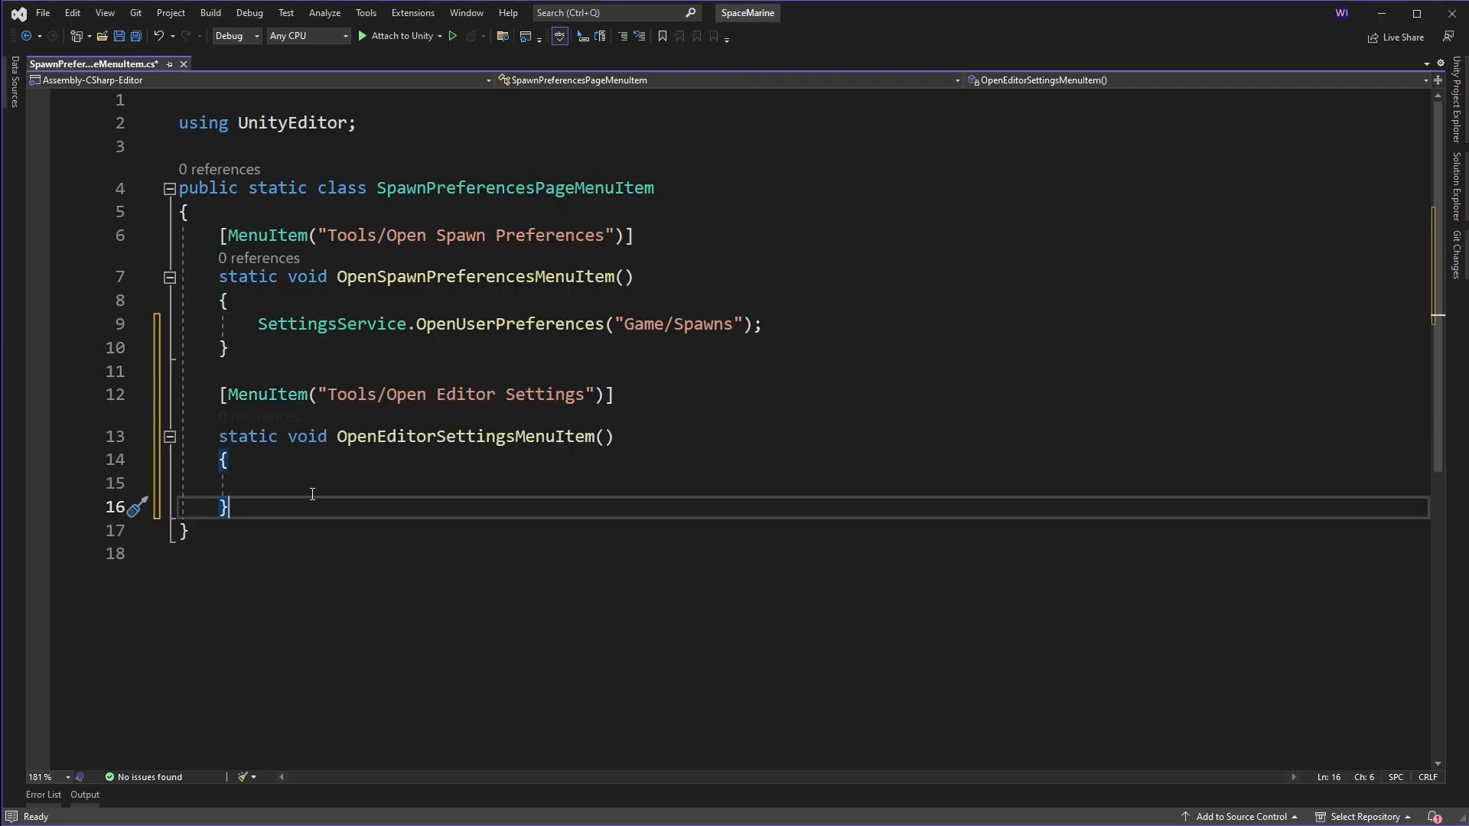
Write SettingsService.OpenProjectSettings("Project/Editor") in the new method and switch to Unity
text(SettingsService.OpenProjectSettings(")
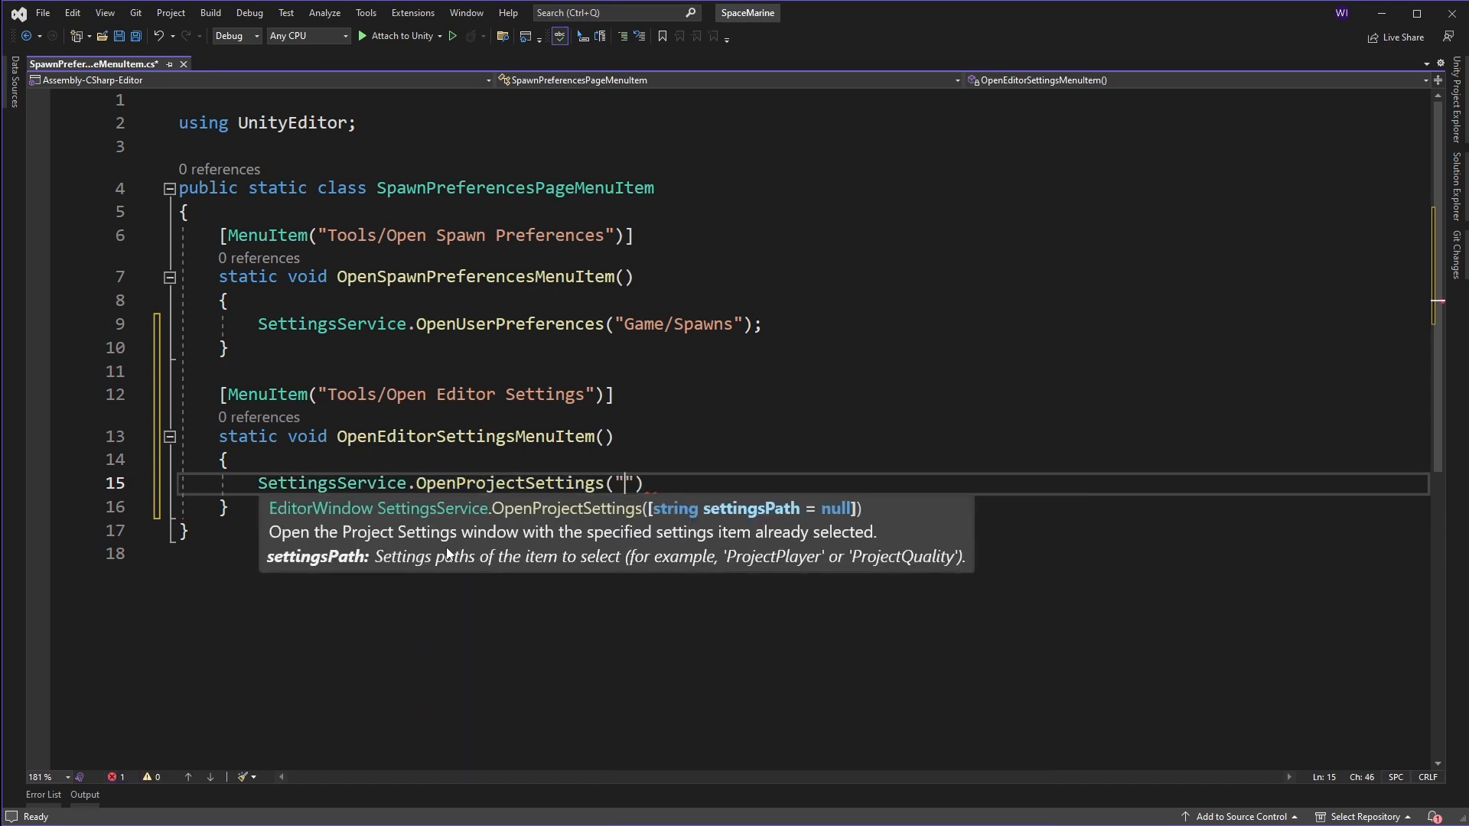
text(Project)
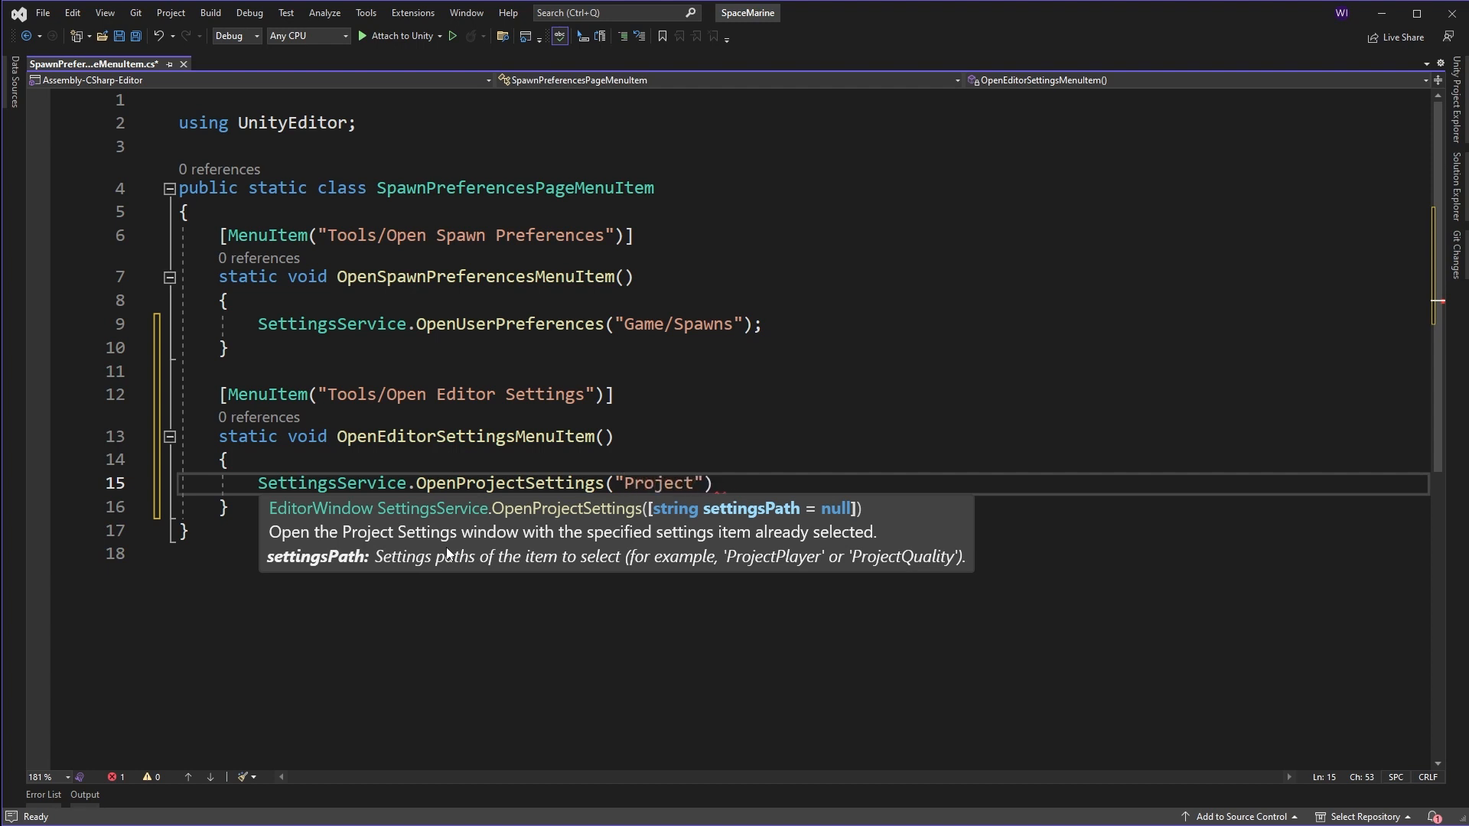
text(/Editor)
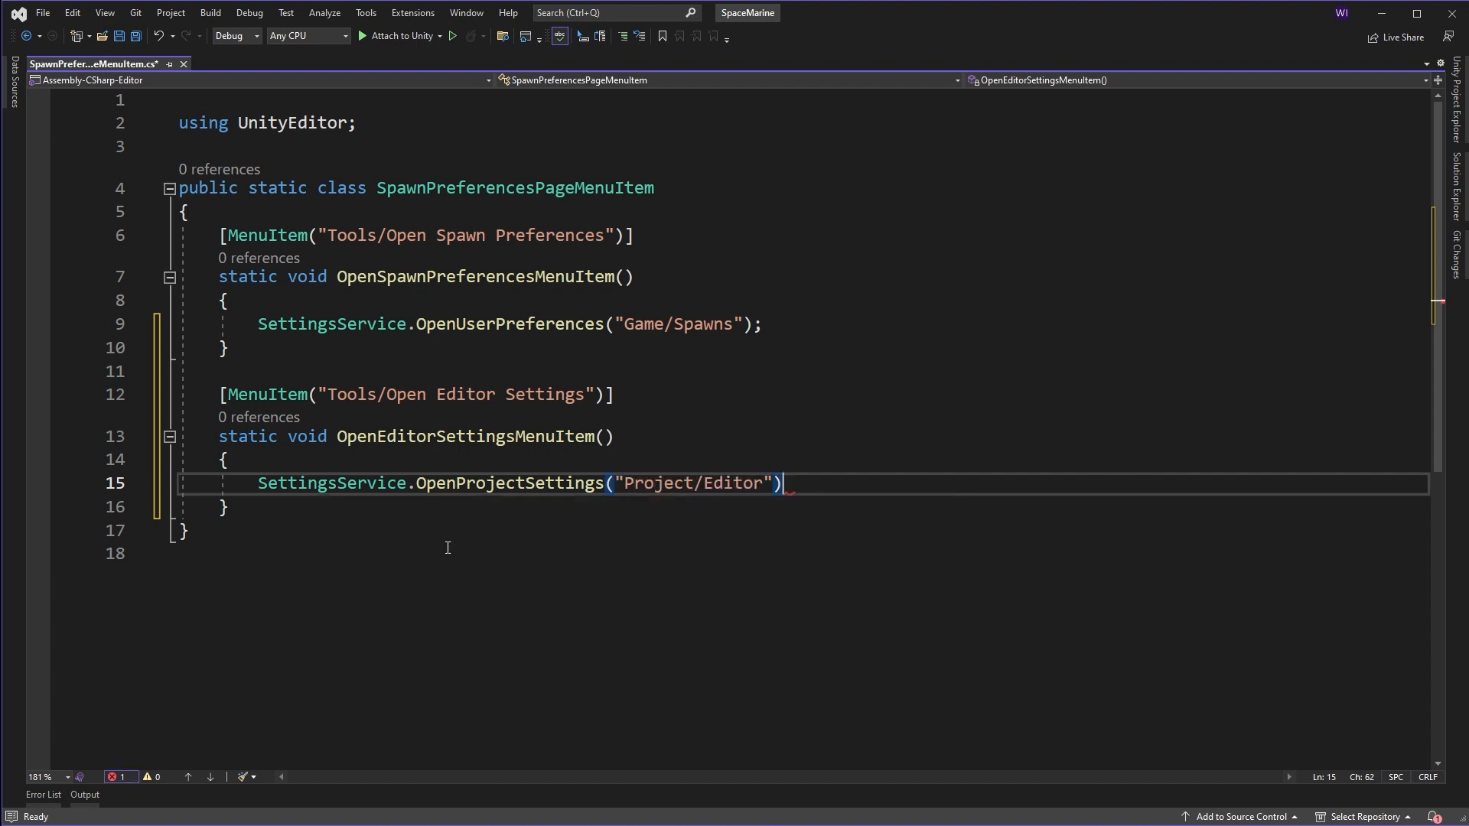
click(296, 31)
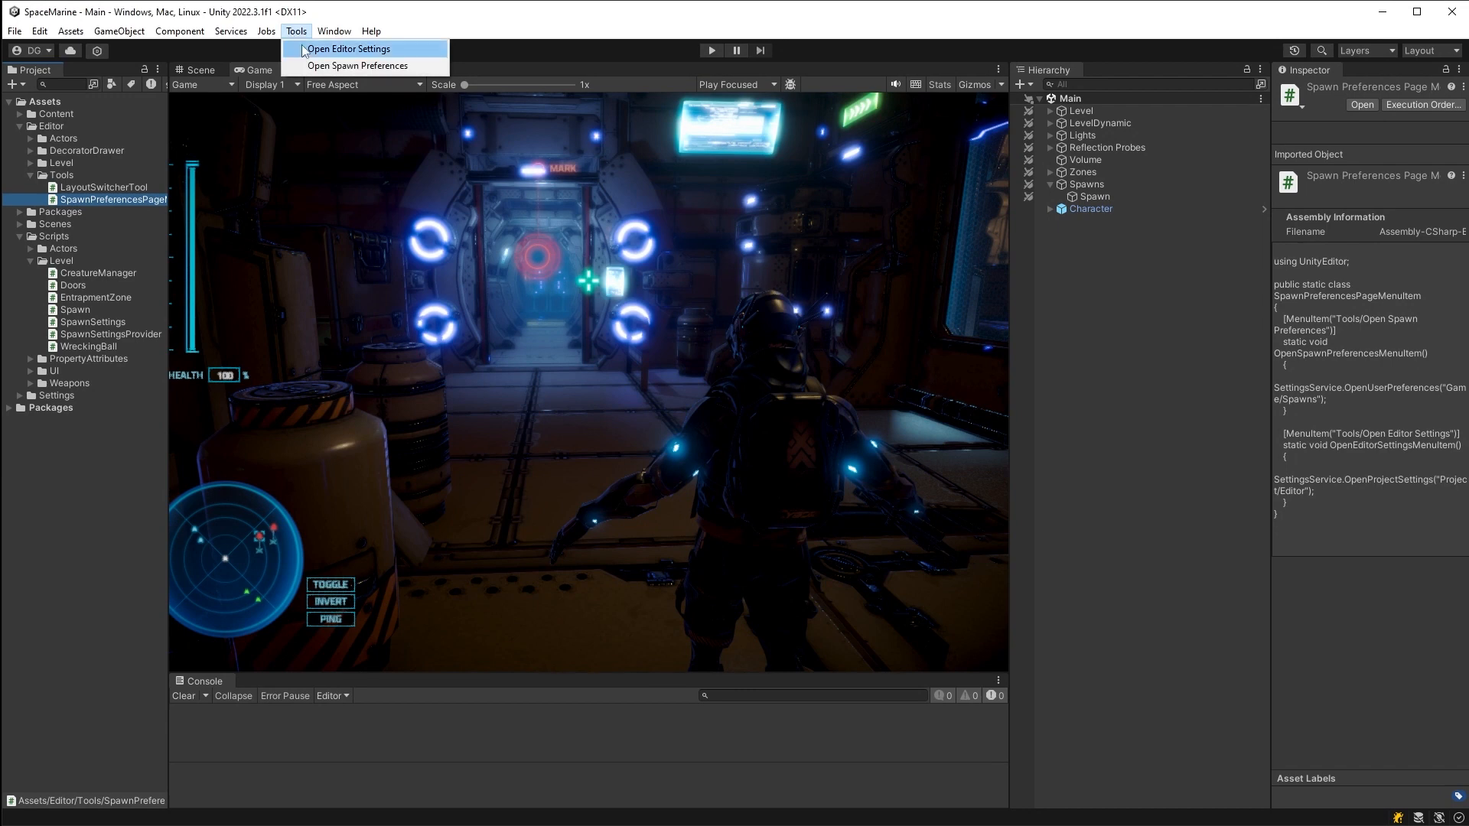
Run Open Editor Settings, browse to Physics 2D, close, and confirm it reopens on Editor
click(349, 49)
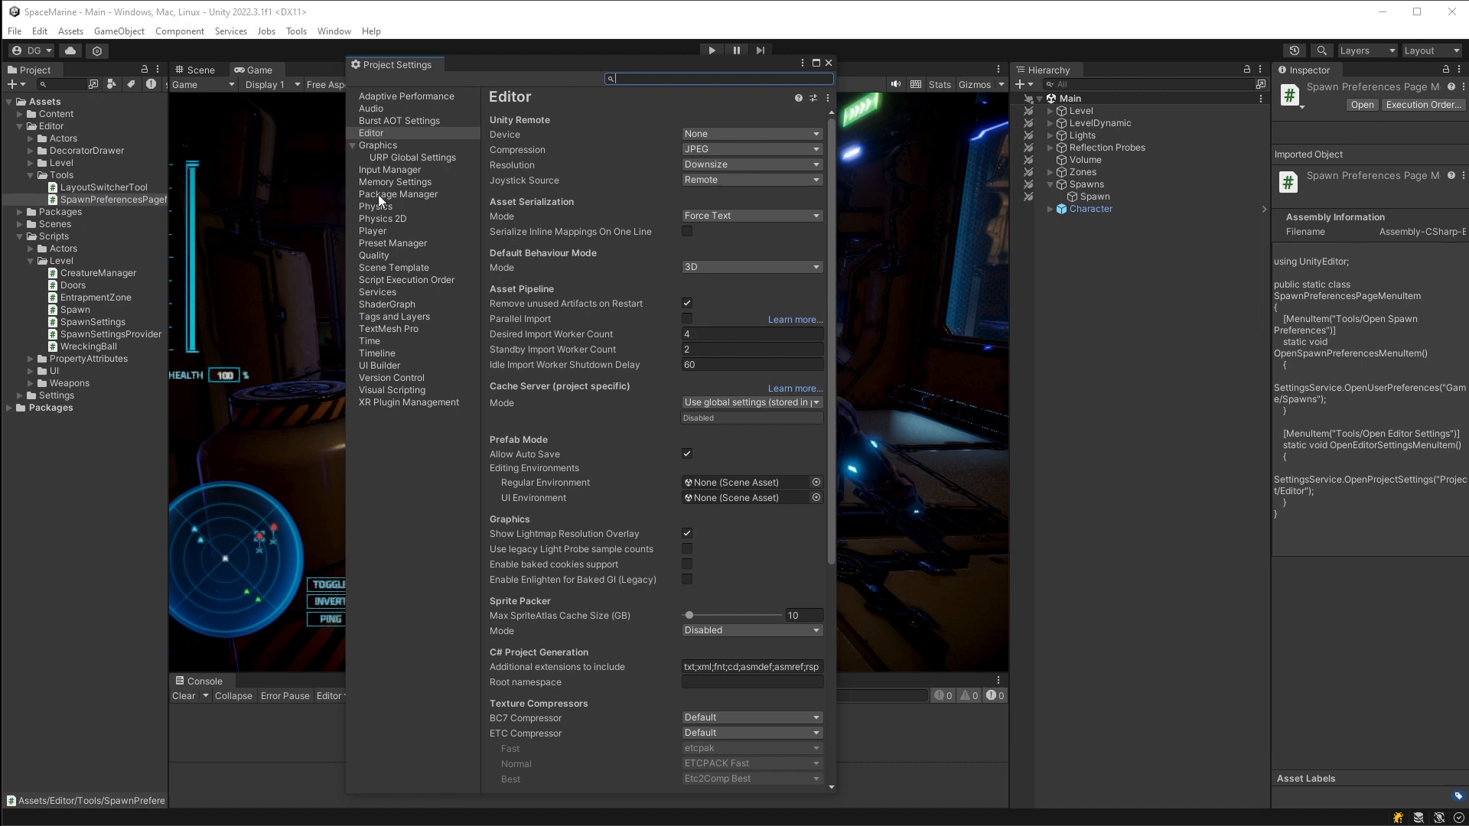
click(383, 218)
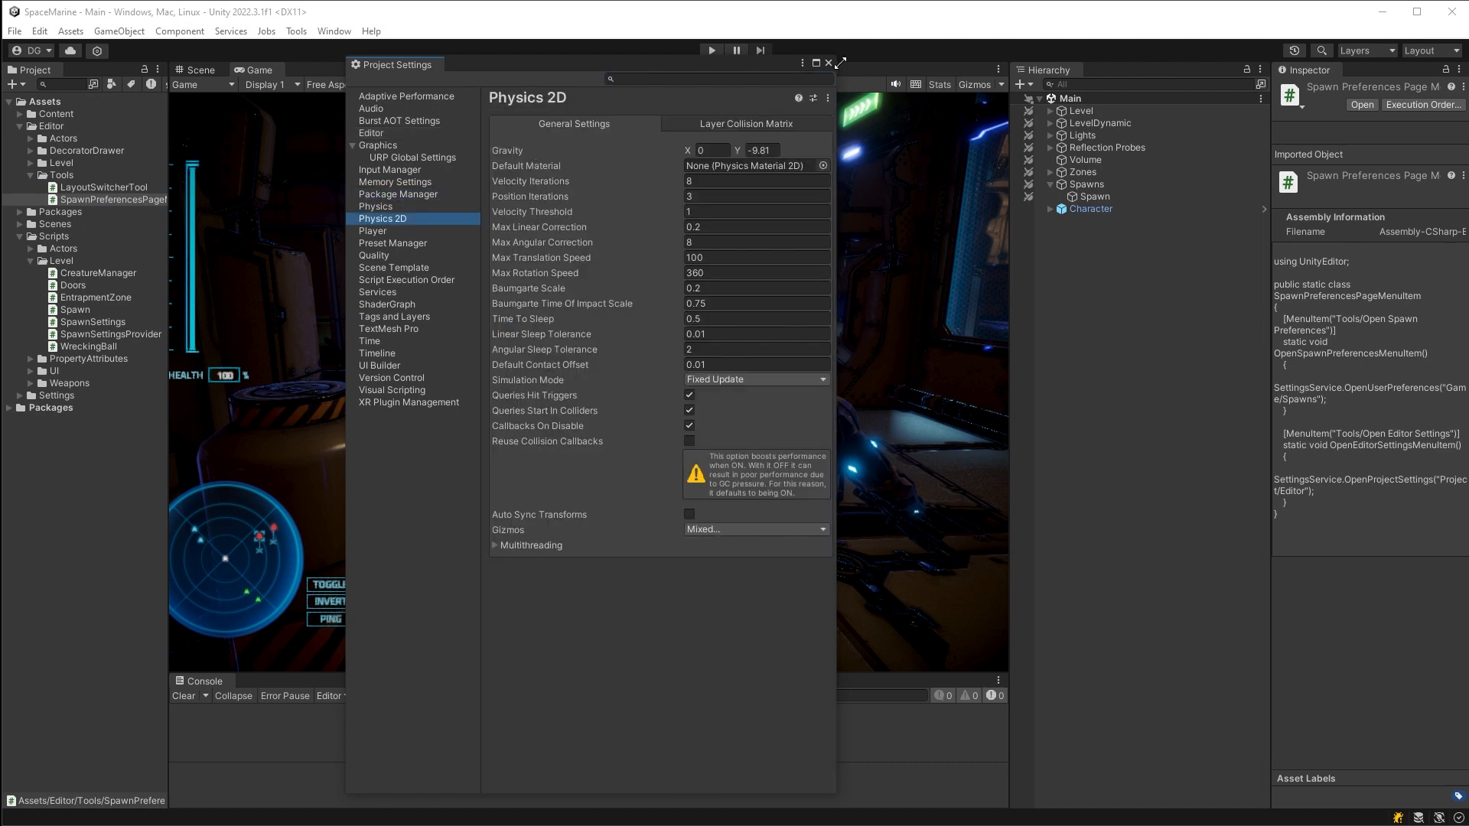
click(295, 31)
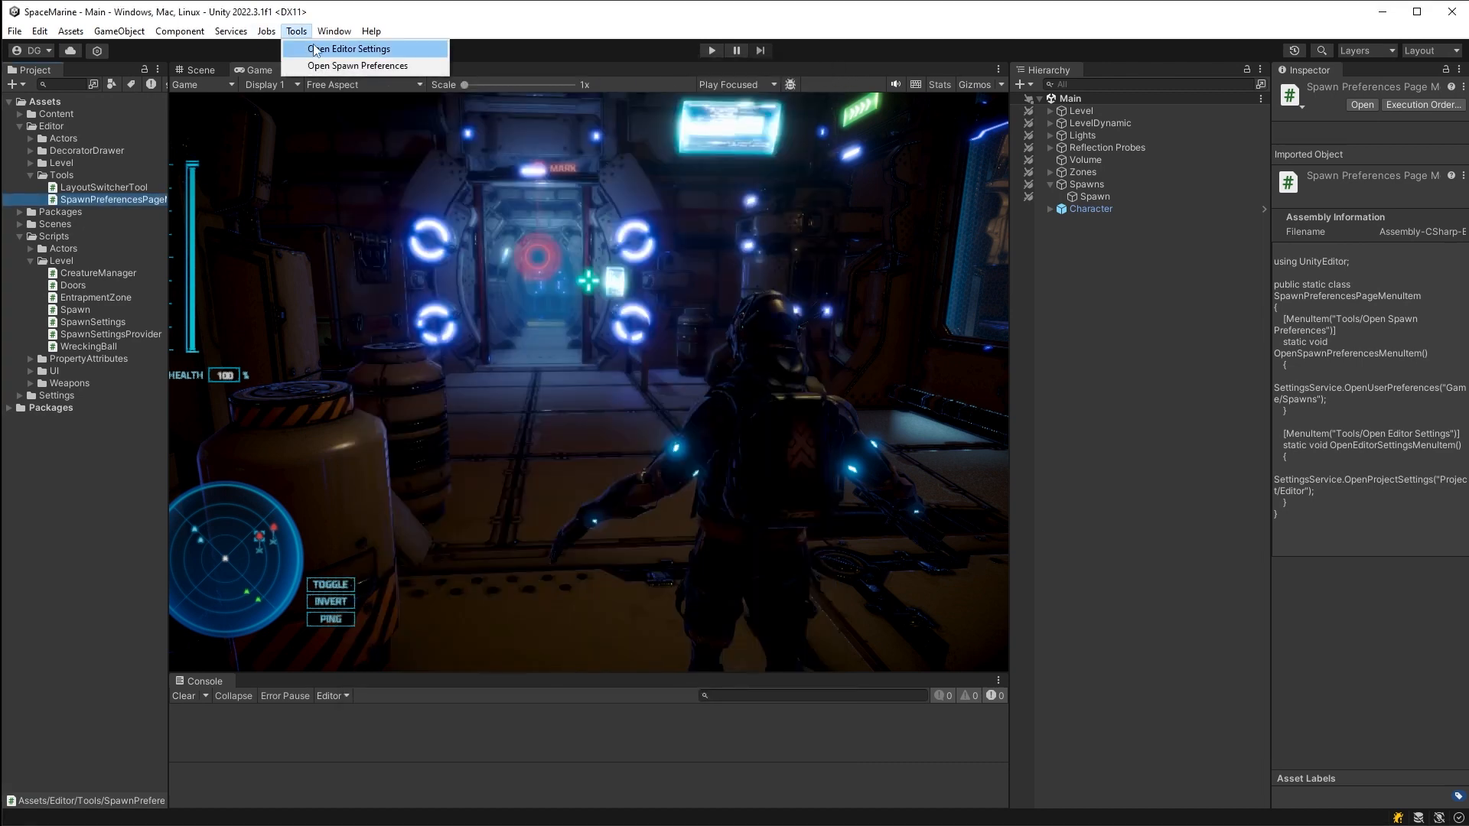
click(347, 49)
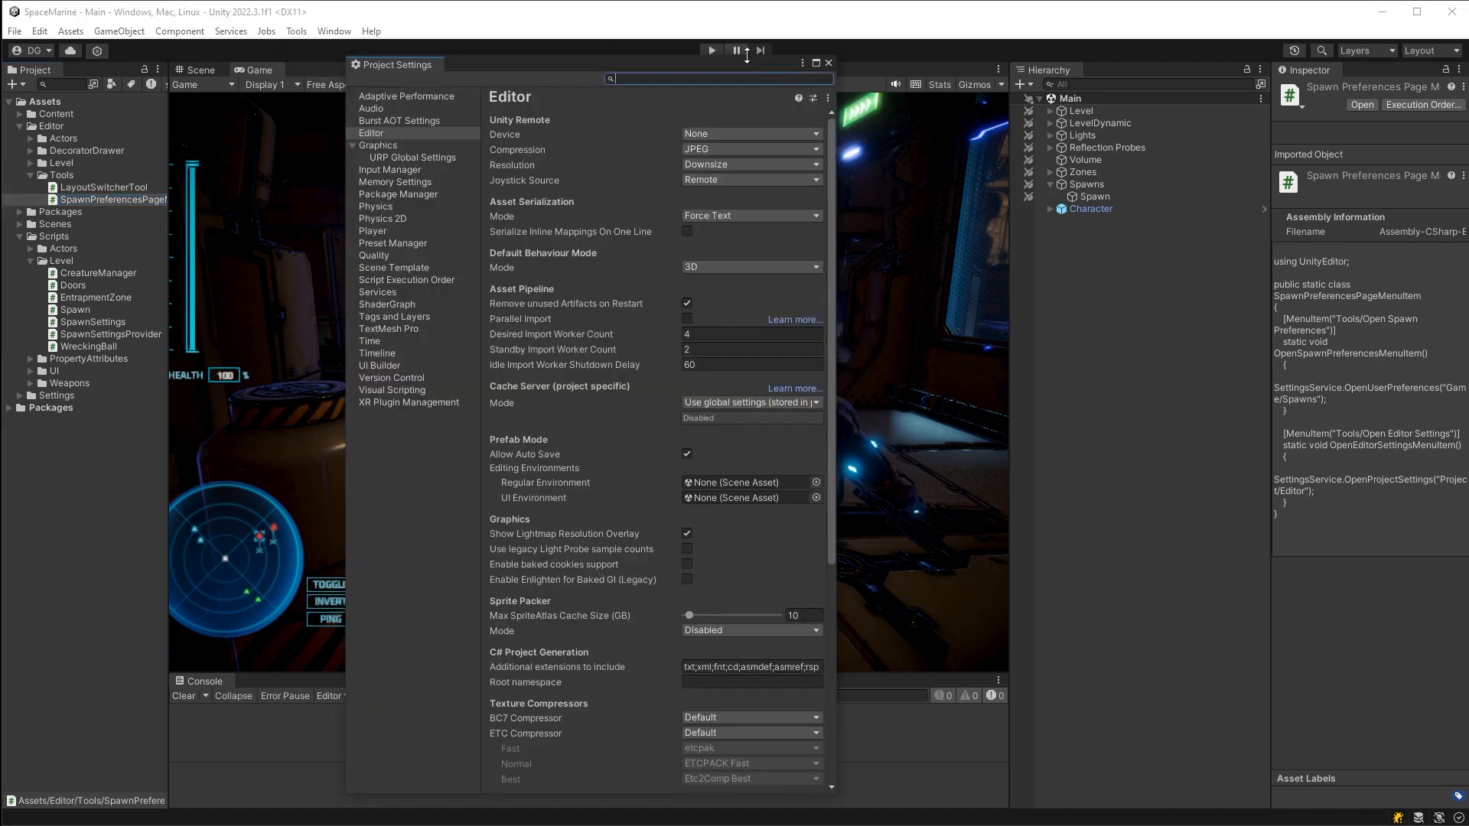
click(826, 63)
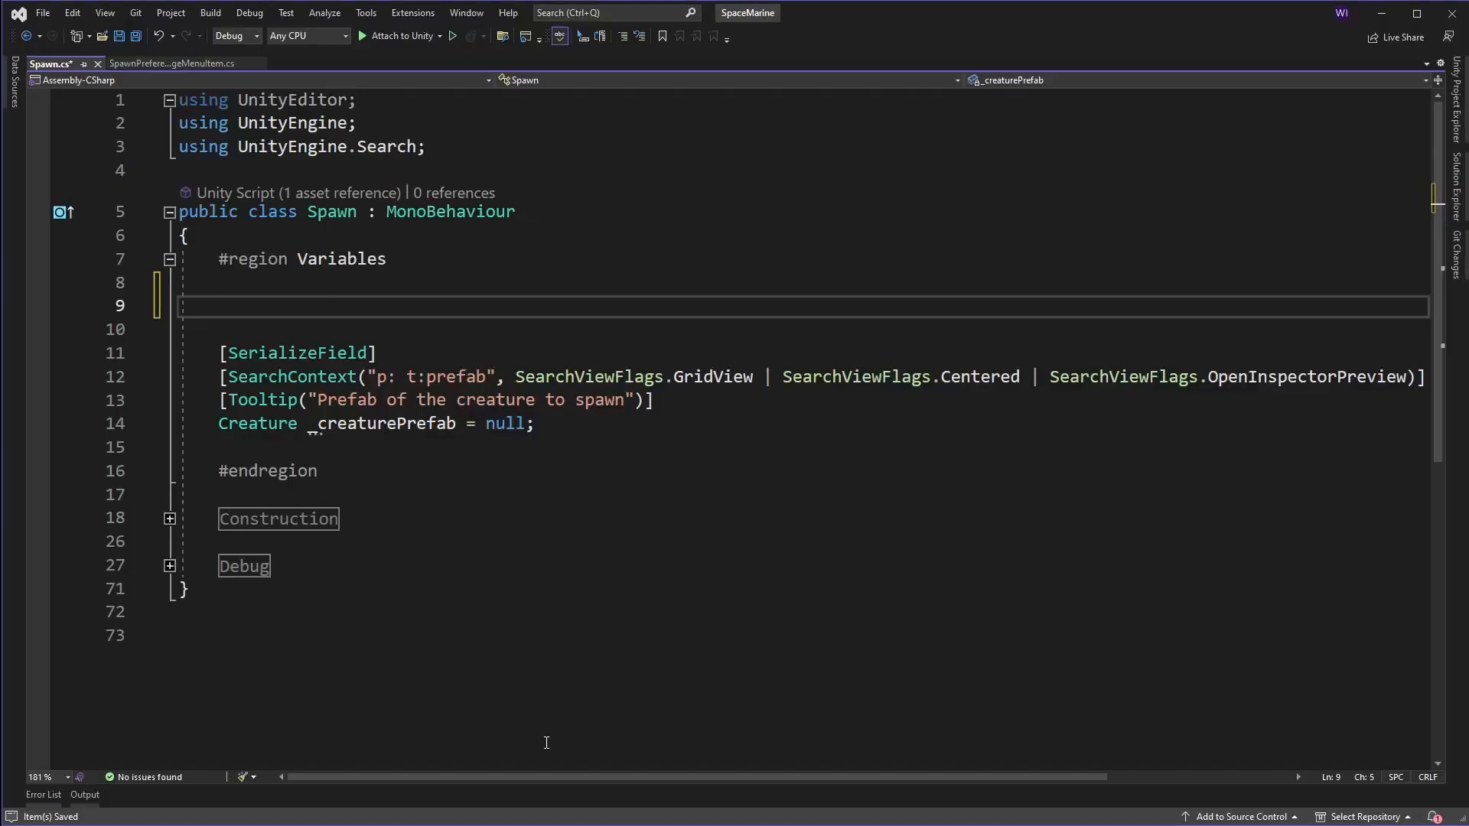
Add [ContextMenu("Preferences")] PreferencesContextMenuItem() calling OpenUserPreferences("Game/Spawns")
text([ContextMenu("P")])
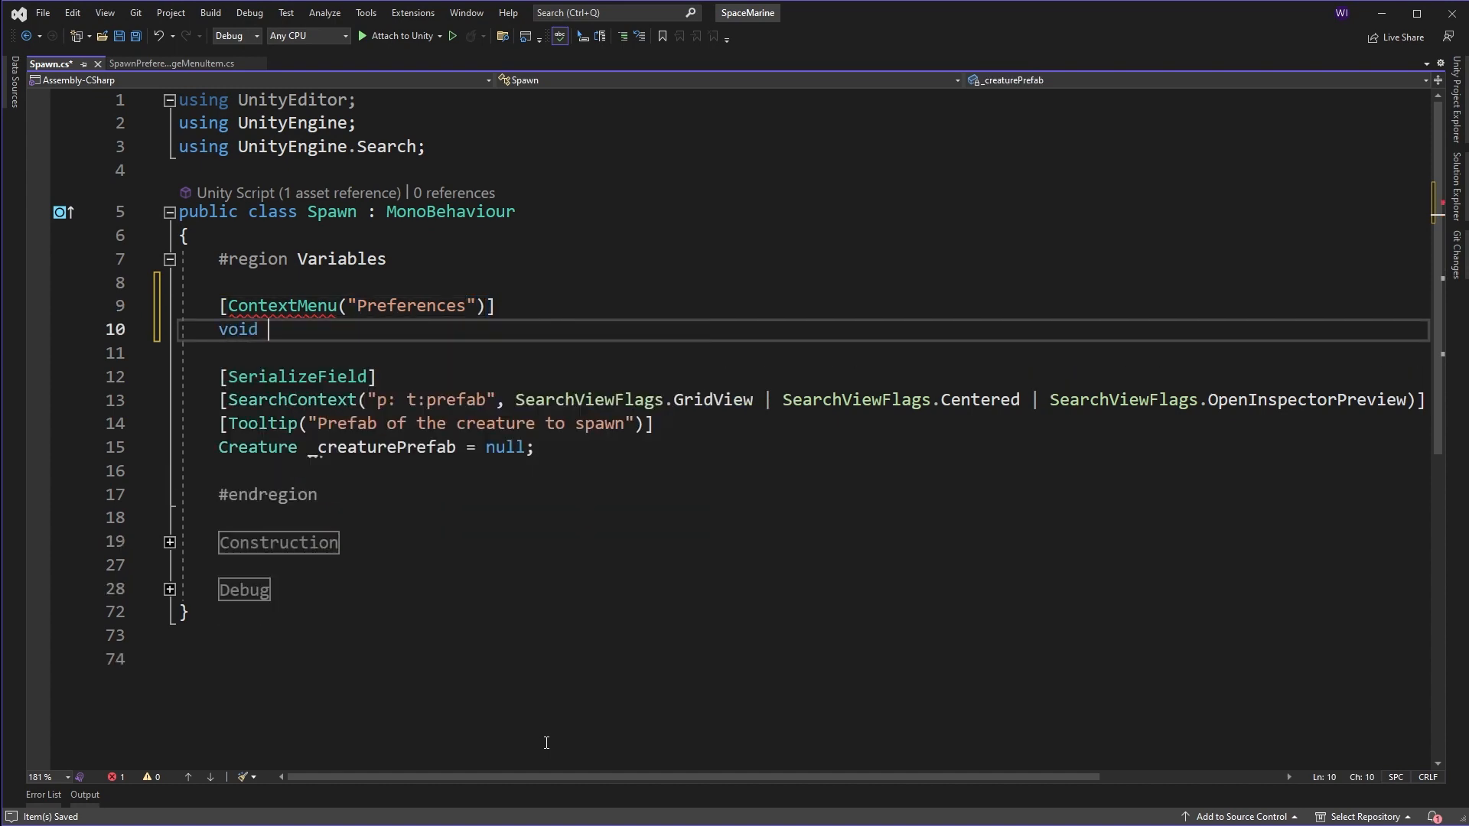
text(PreferencesContextMenuItem)
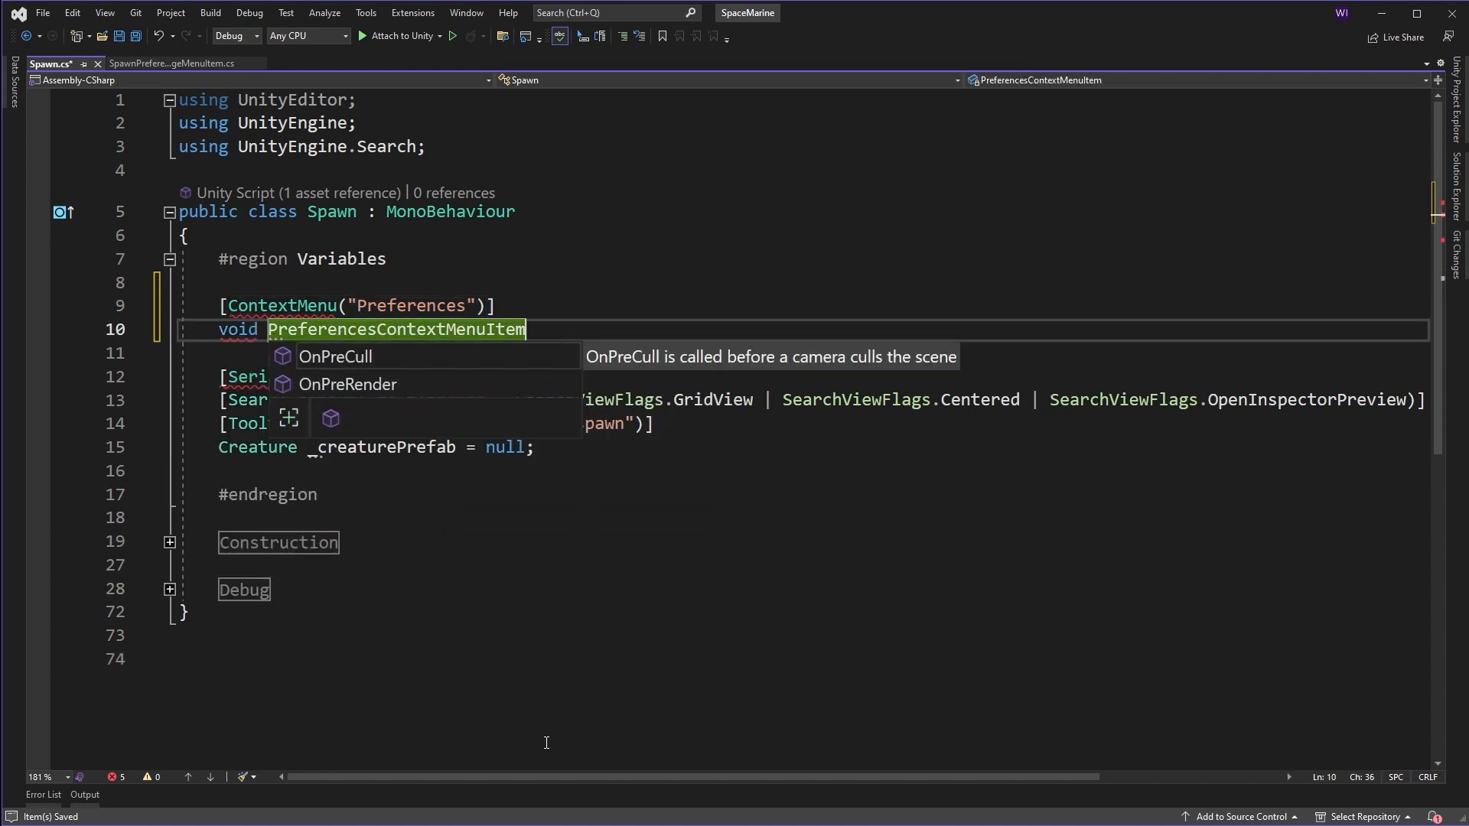
text((){)
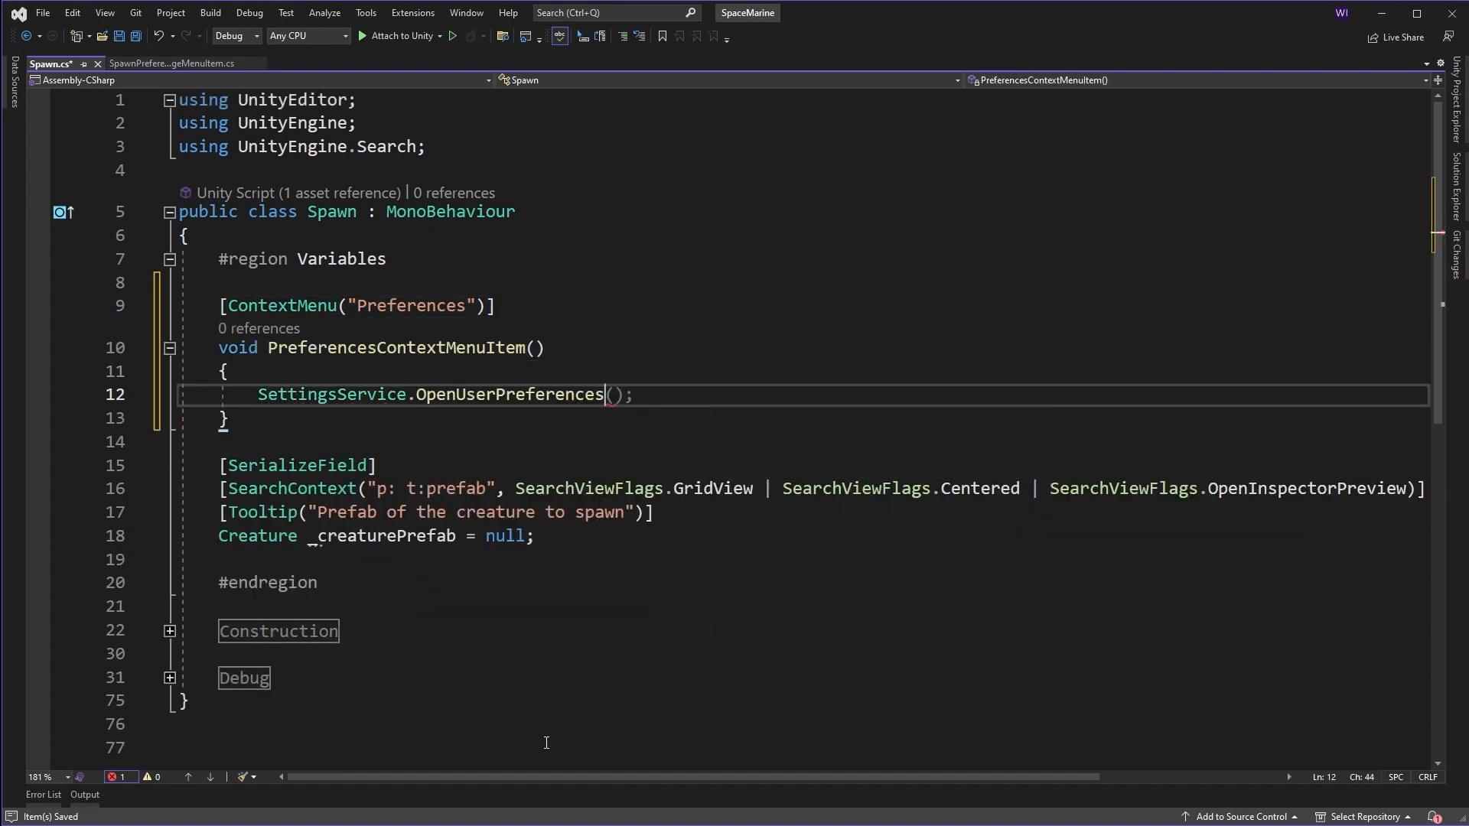
text("Game/Spawns")
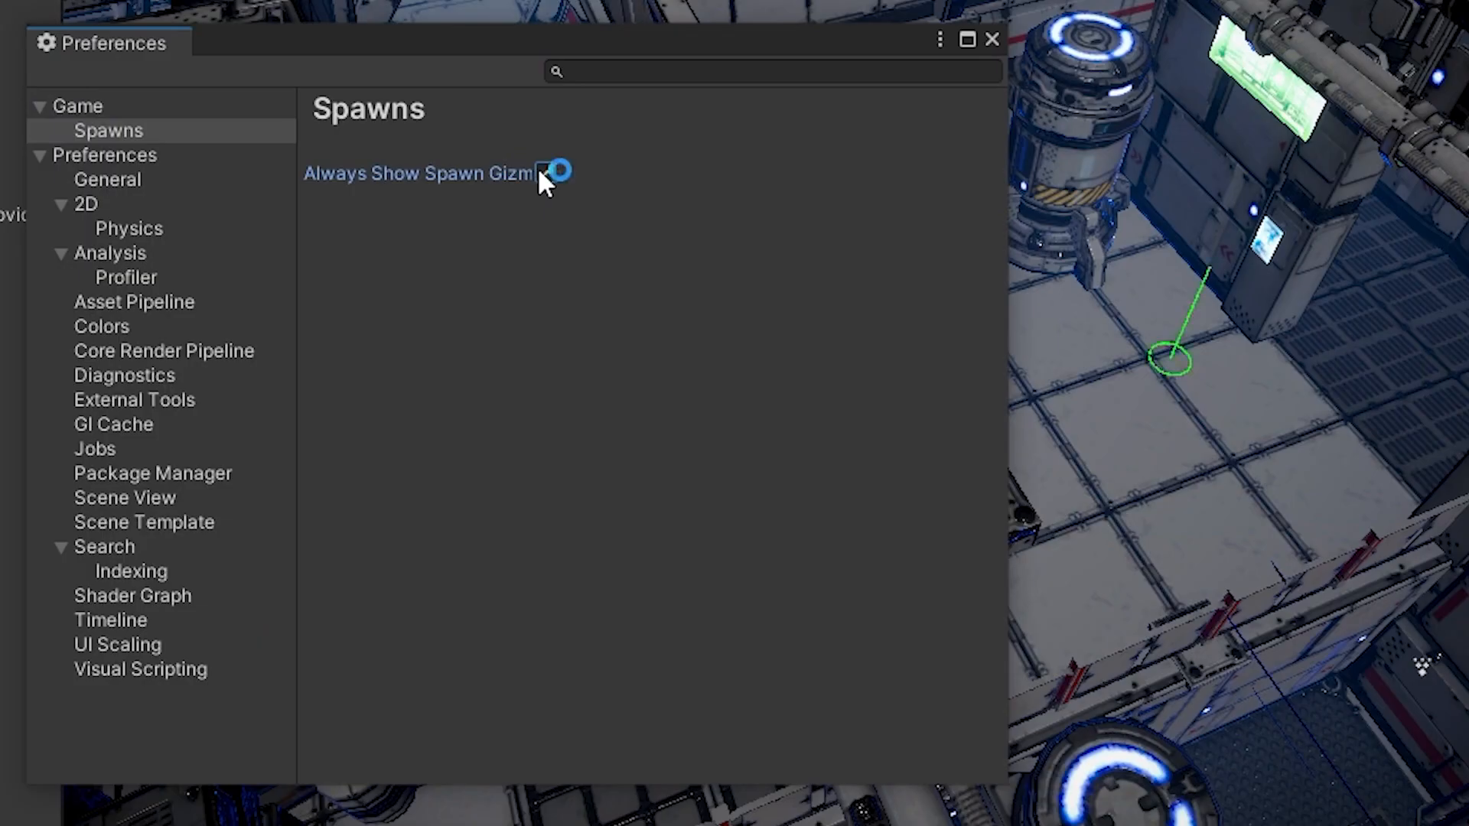
Close the Spawns preferences page and open PreferencesPageAttribute from Scripts/PropertyAttributes
click(547, 173)
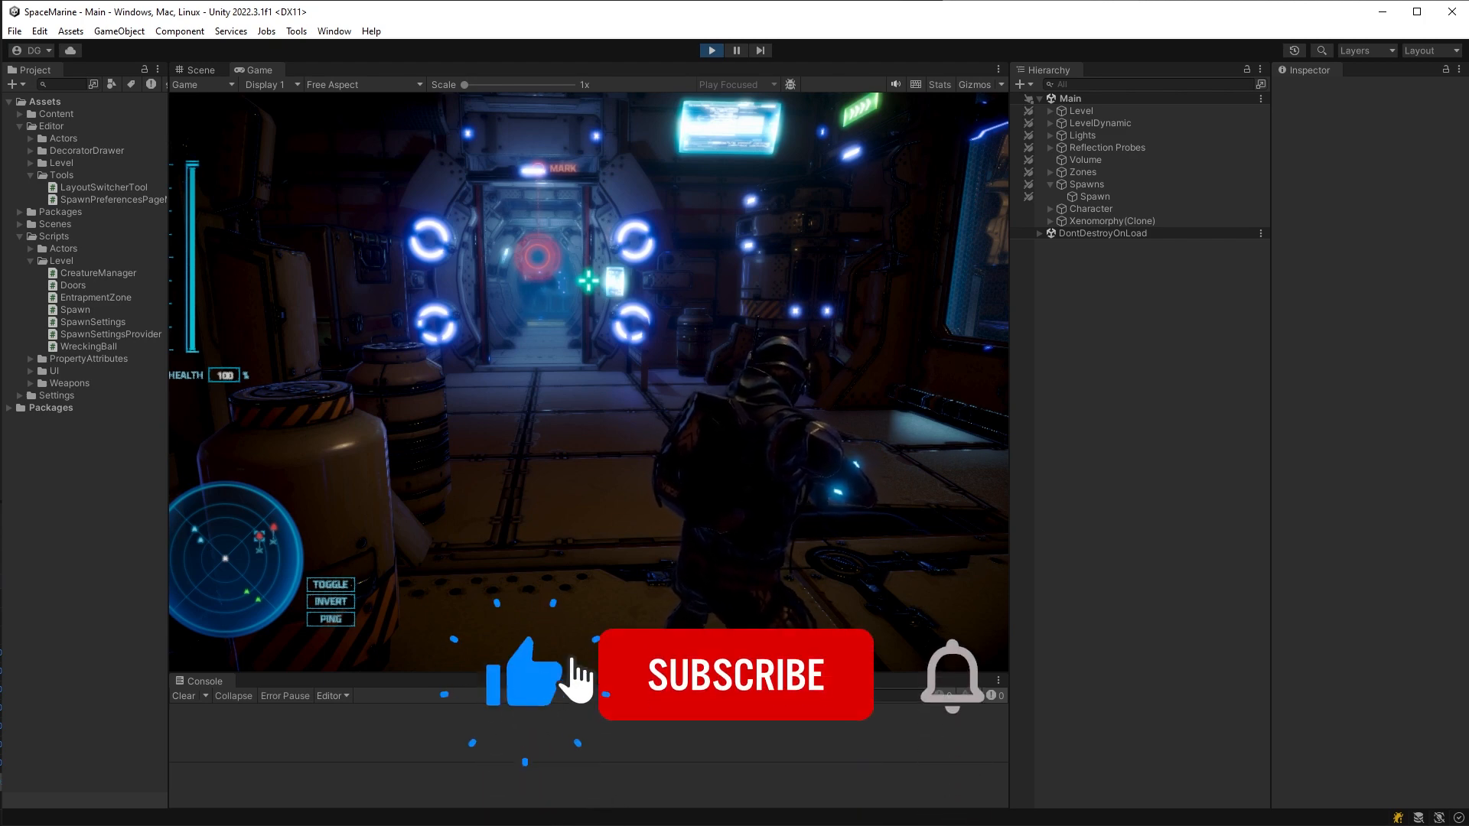
click(735, 675)
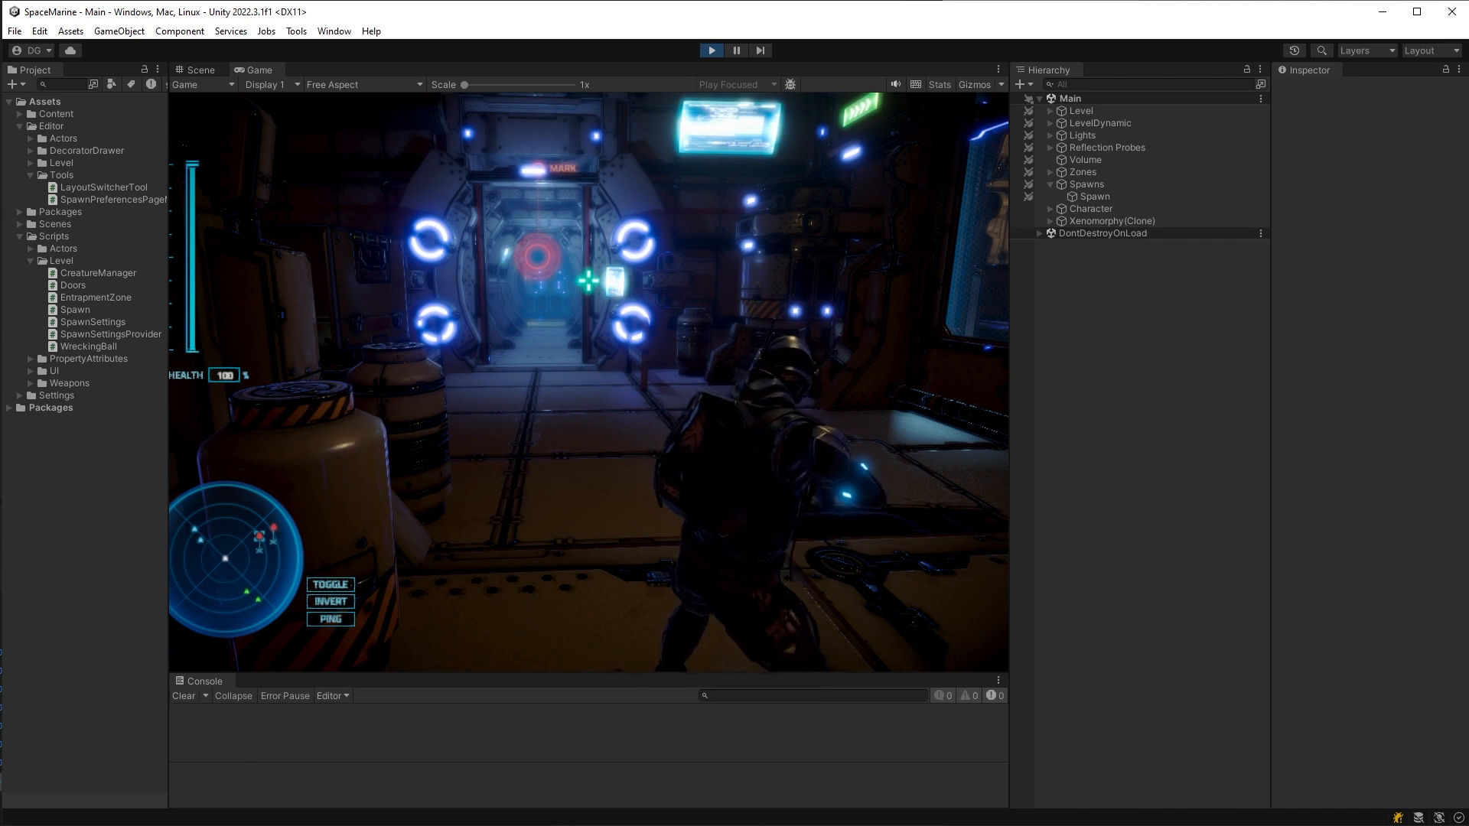
click(115, 371)
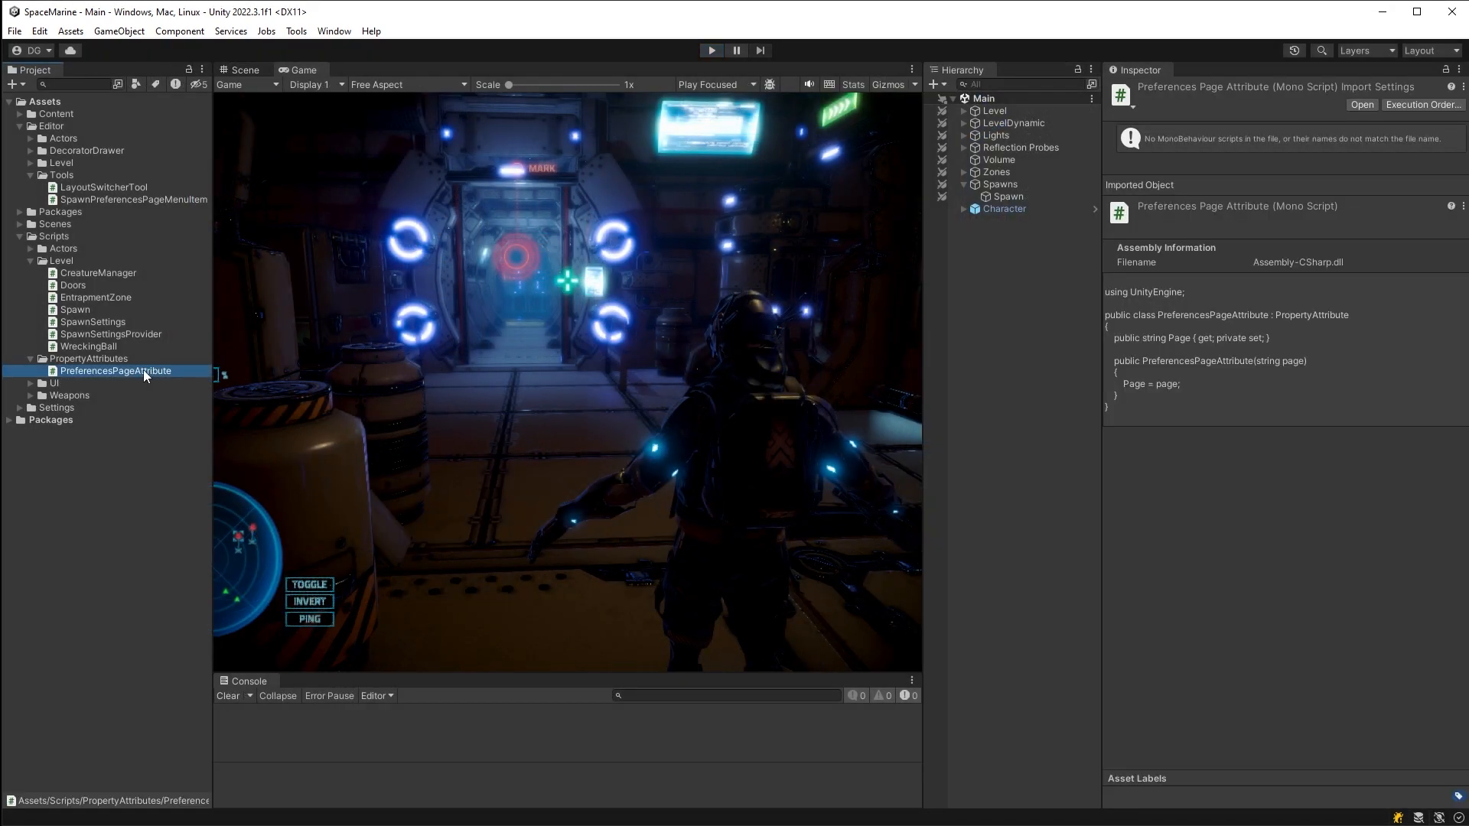
double_click(114, 371)
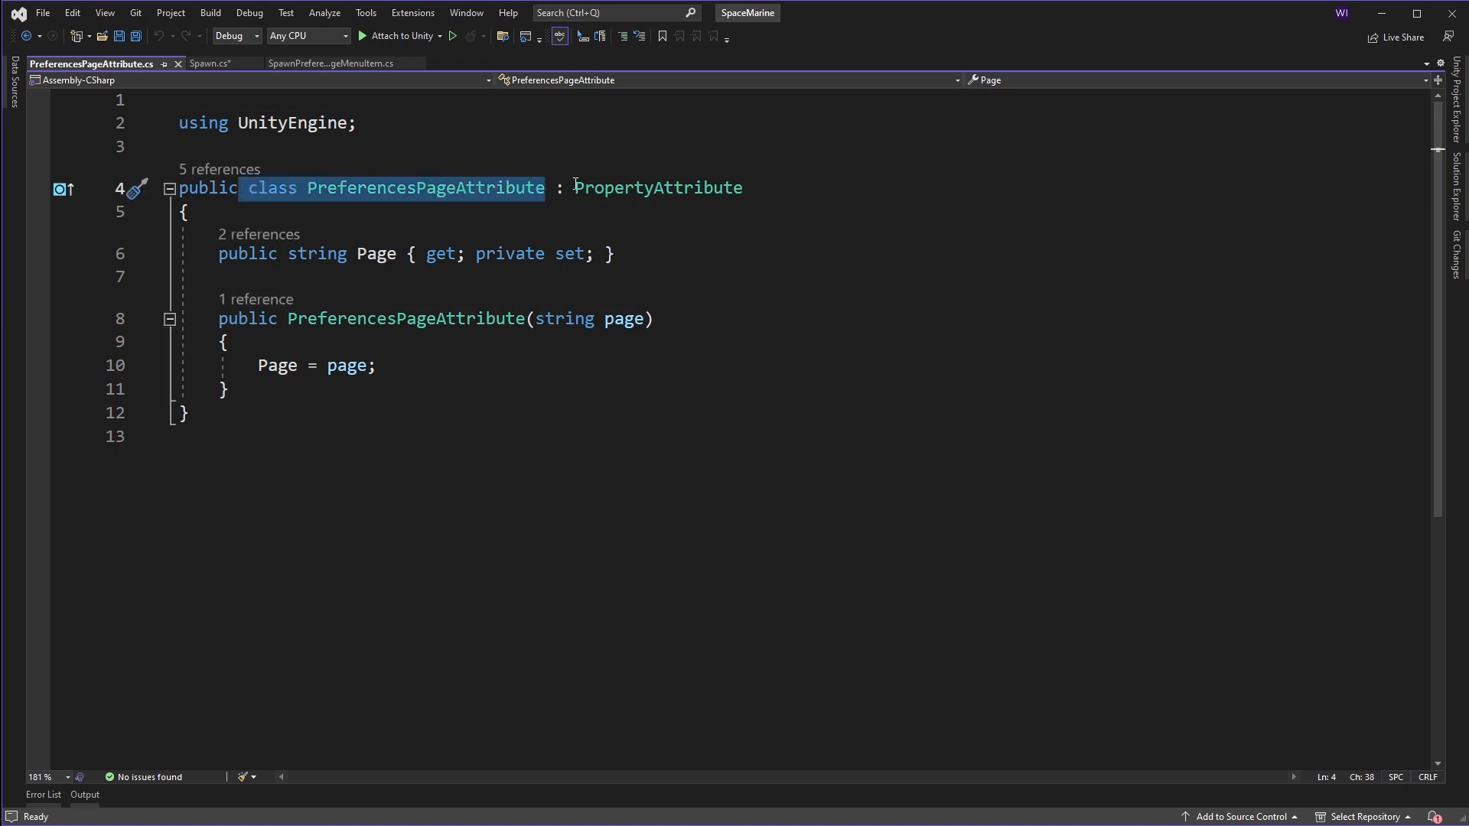
Select the PreferencesPageAttribute class name for the new CustomPropertyDrawer-registered decorator drawer
double_click(658, 187)
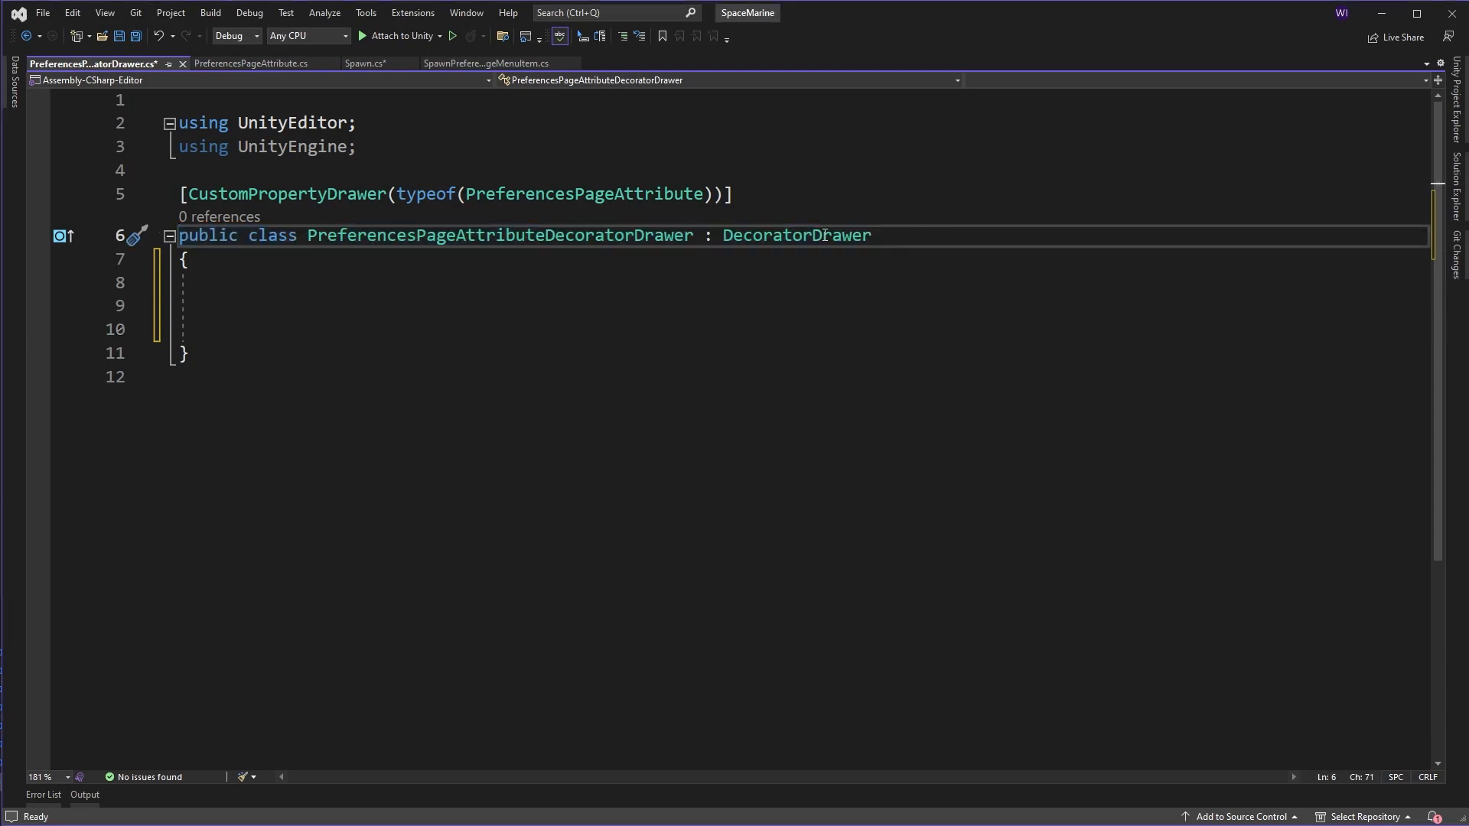
Override OnGUI to draw a d_Settings@2x icon button calling OpenUserPreferences(preferencesPageAttribute.Page)
double_click(795, 236)
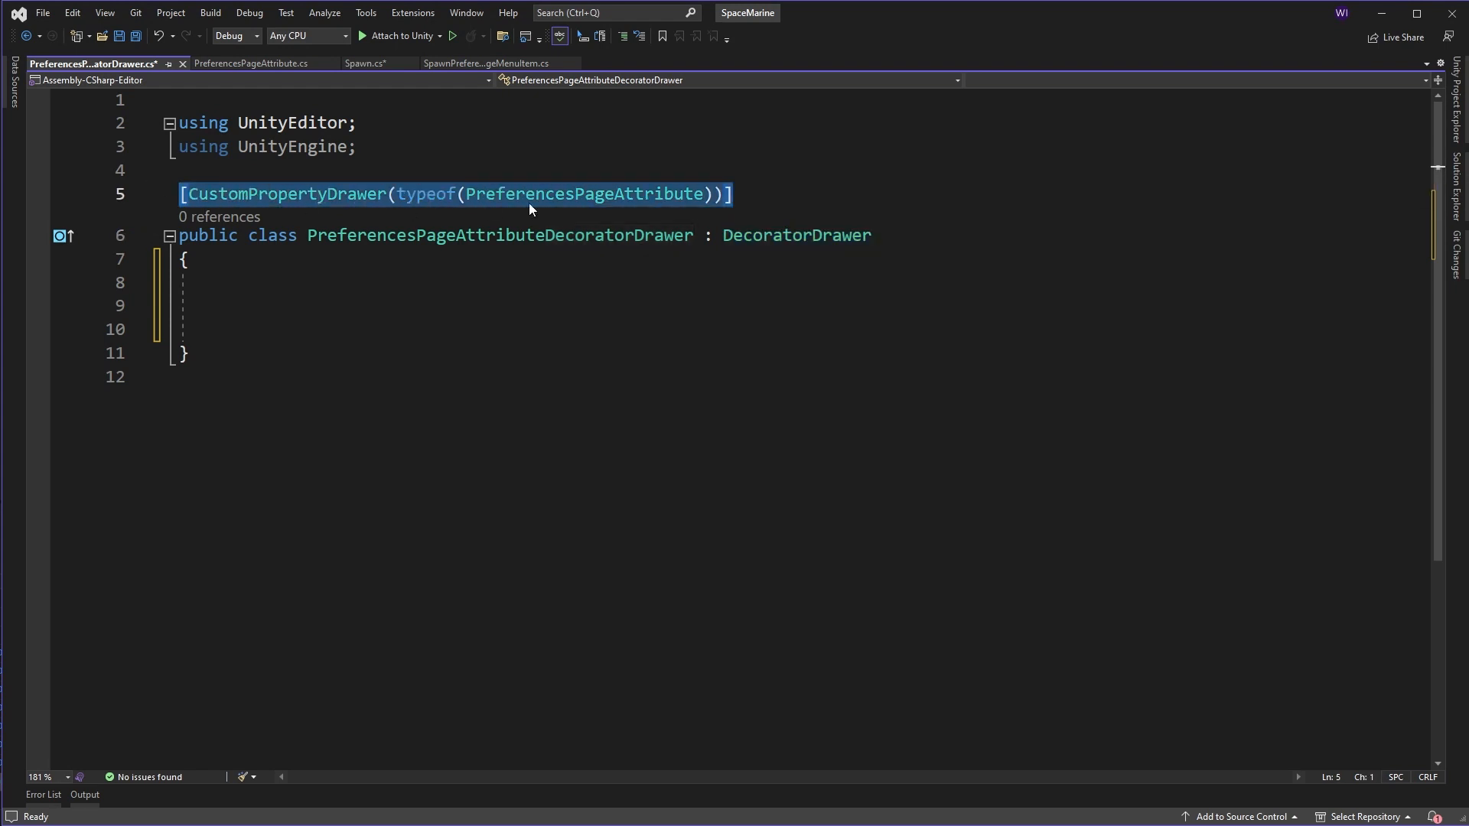
double_click(583, 195)
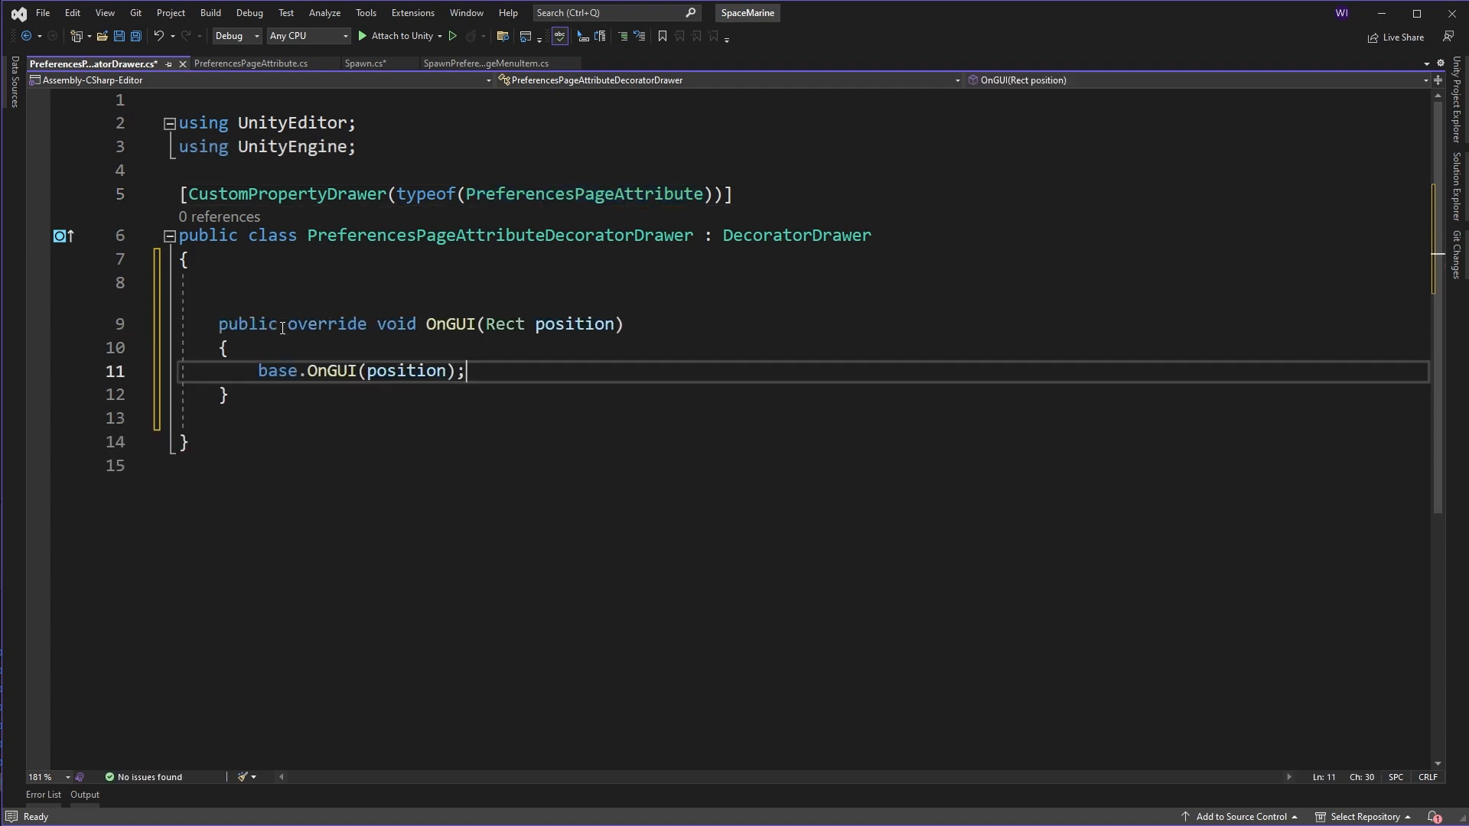
text(PreferencesPageAttribute preferencesPageAttribute = attribute as PreferencesPageAttribute;)
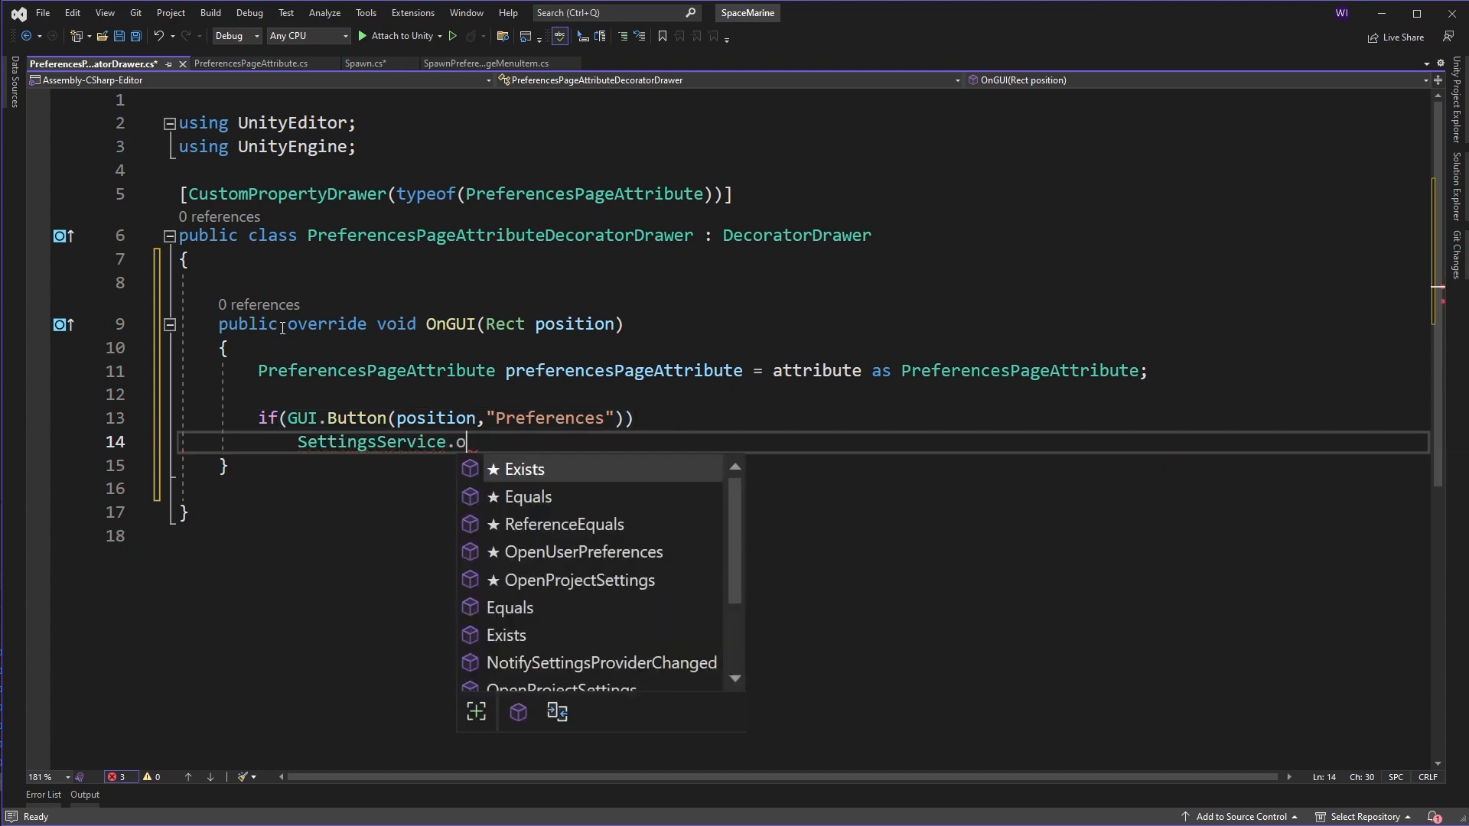
text(OpenUserPreferences(preferencesPageAttribute.pa)
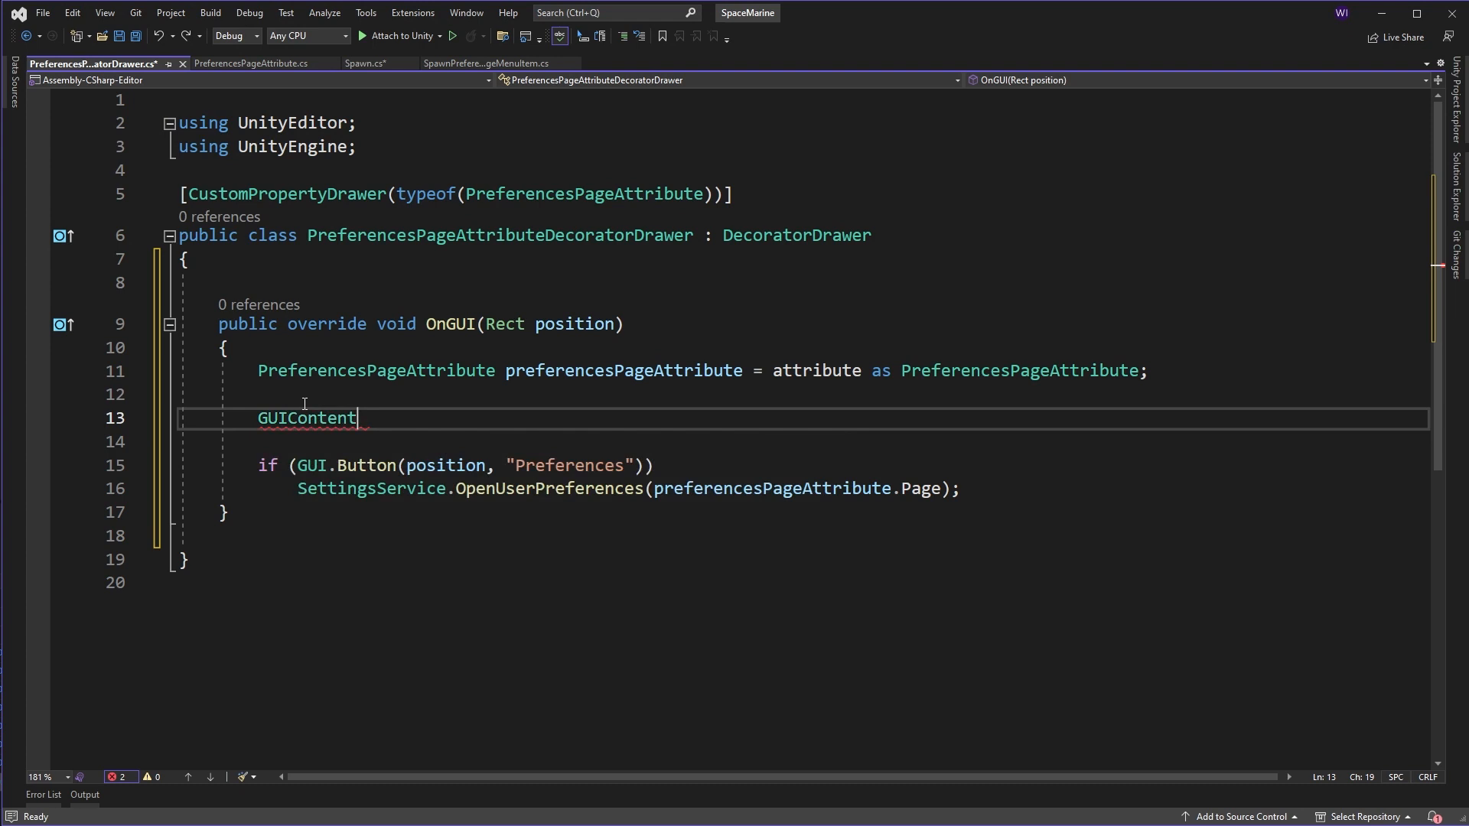
text(content  = EditorGUIUtility.IconContent("d_Settings@2x");)
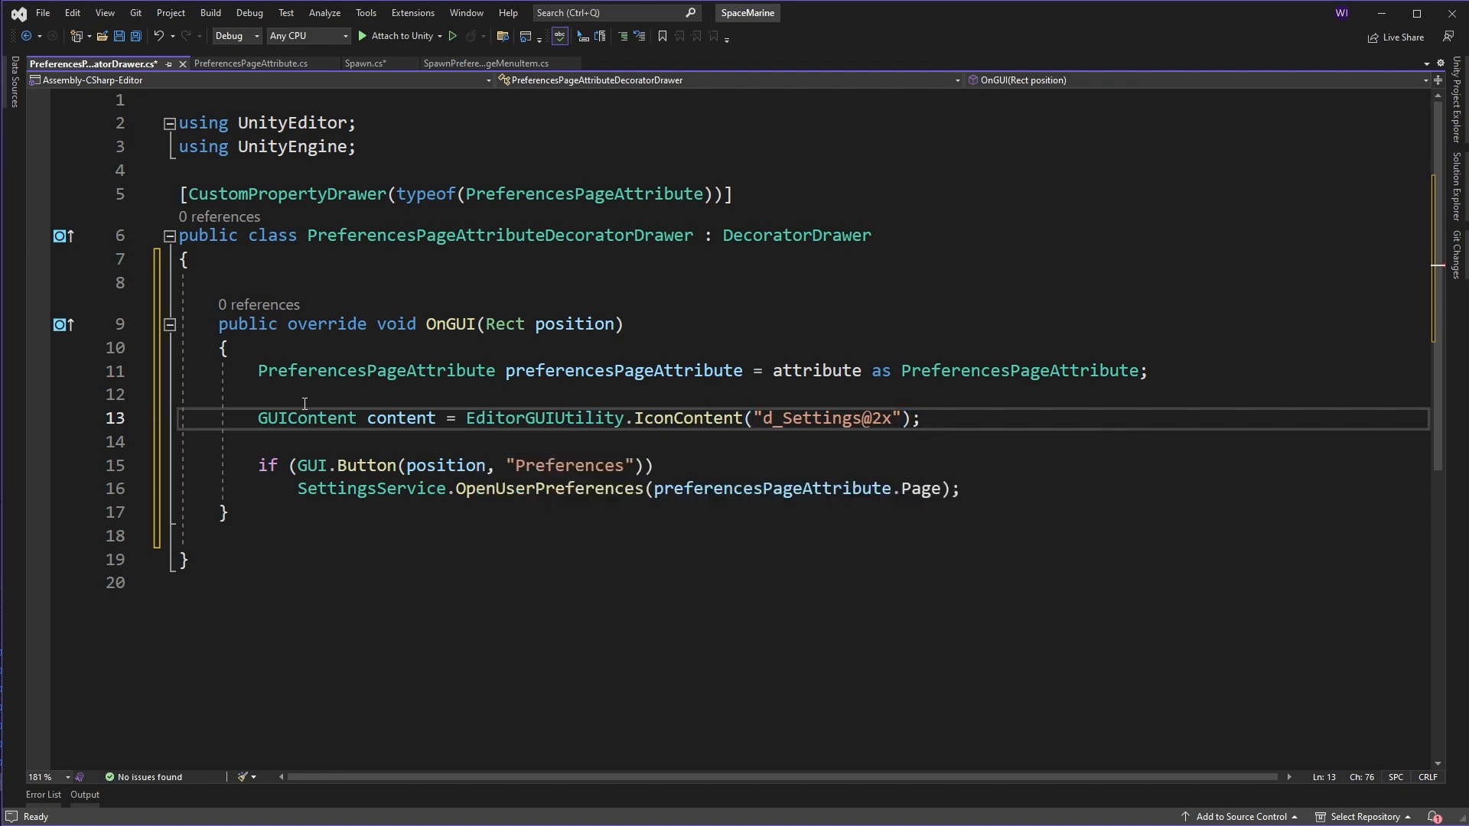
Guard the button with a null check and override GetHeight to return k_size = 28f
text(if (preferencesPageAttribute != null) {)
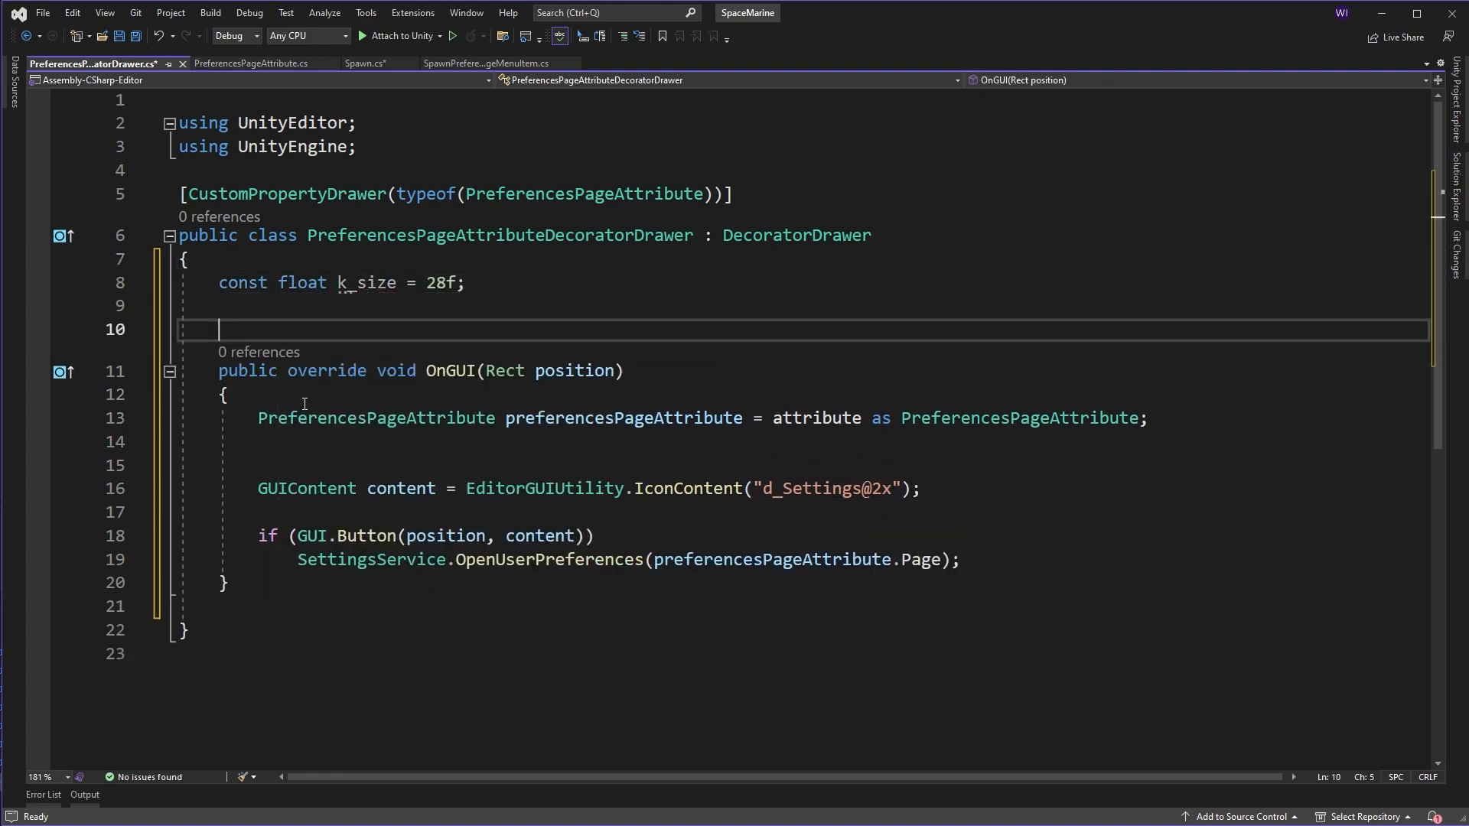
text(public override float GetHeight())
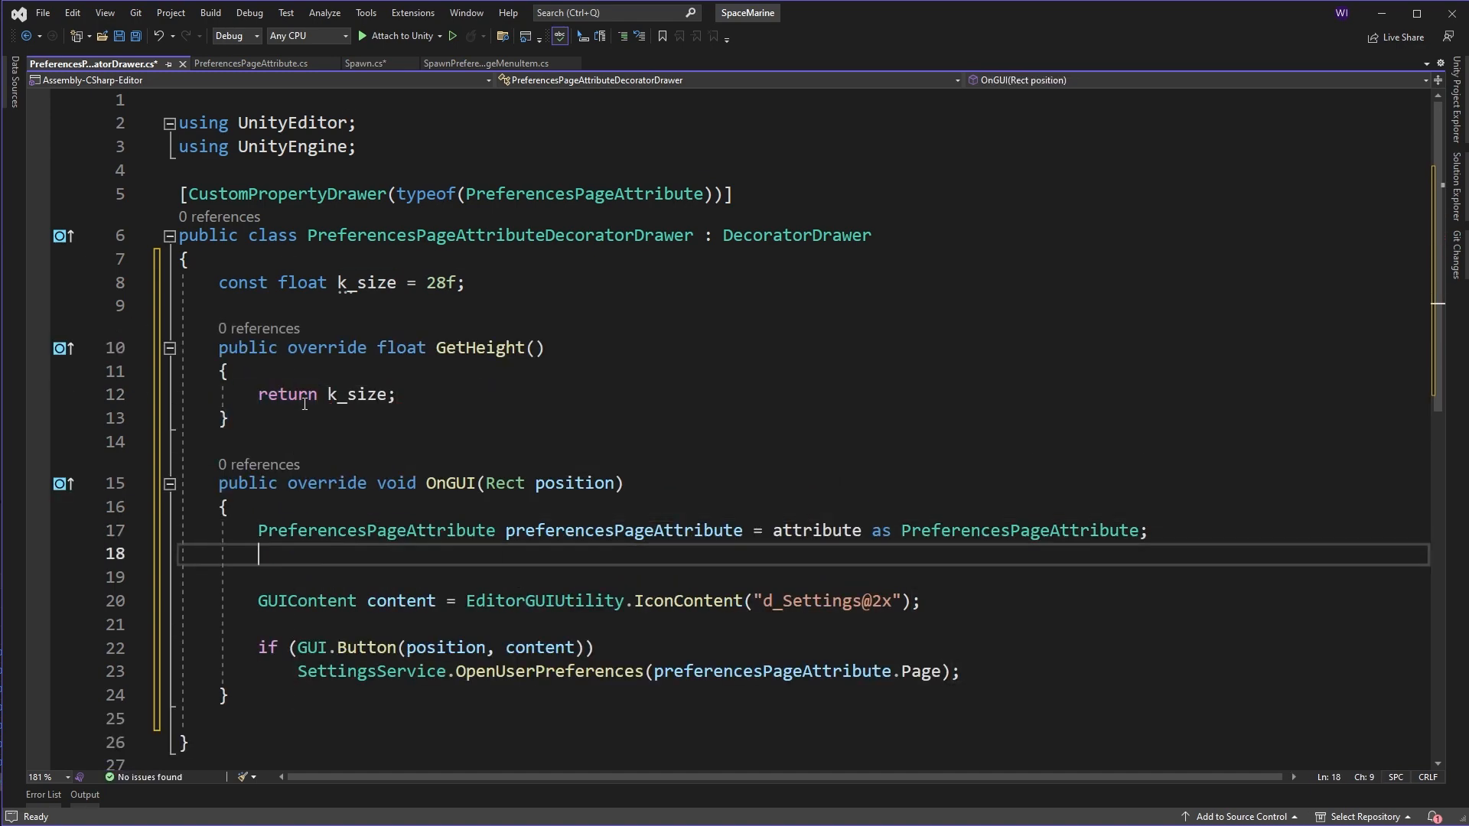
text(po)
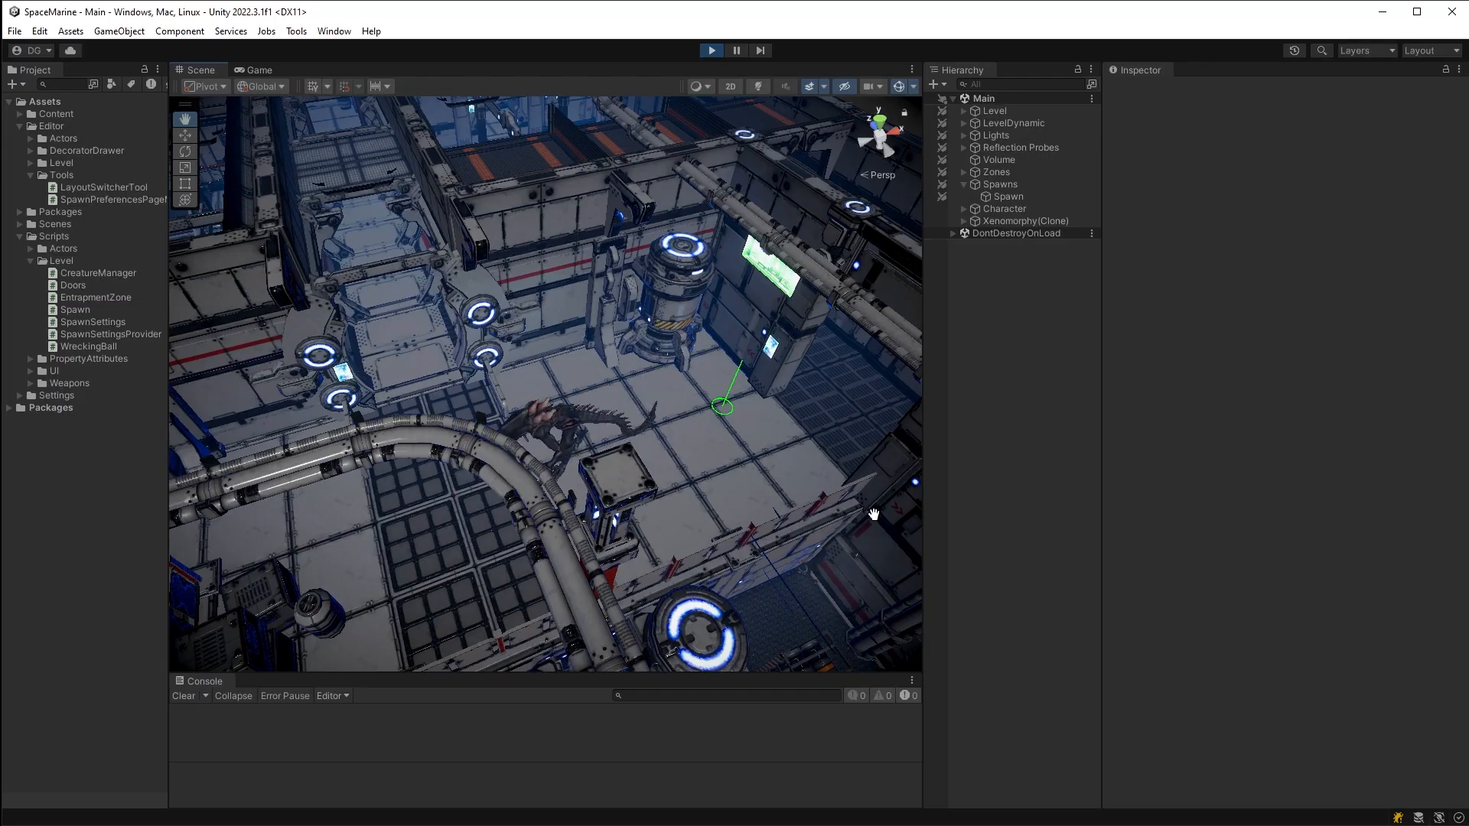
Use the Spawn component's gear button, tick Always Show Spawn Gizmo, and reselect Spawn
click(710, 49)
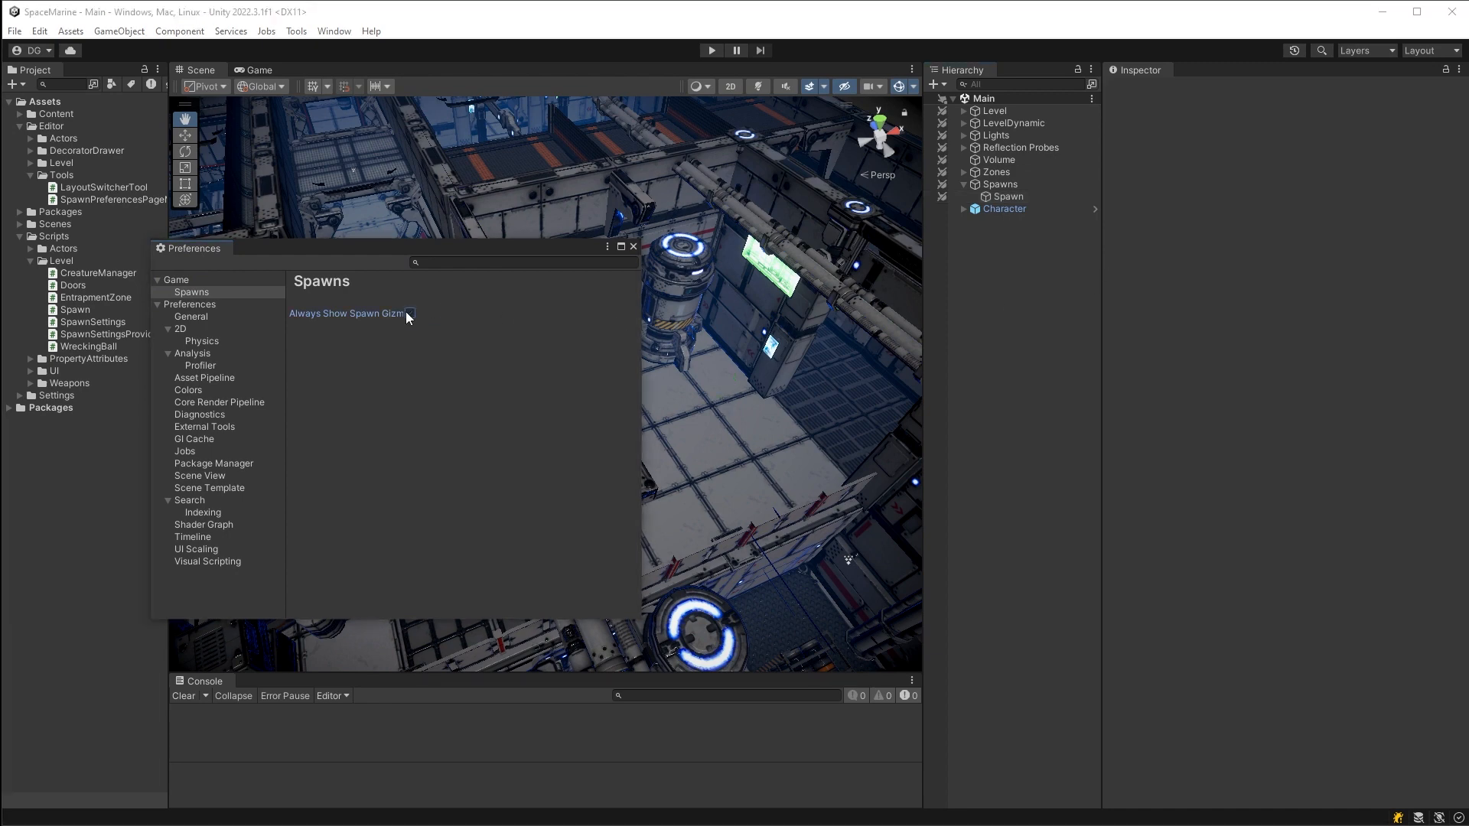
click(410, 314)
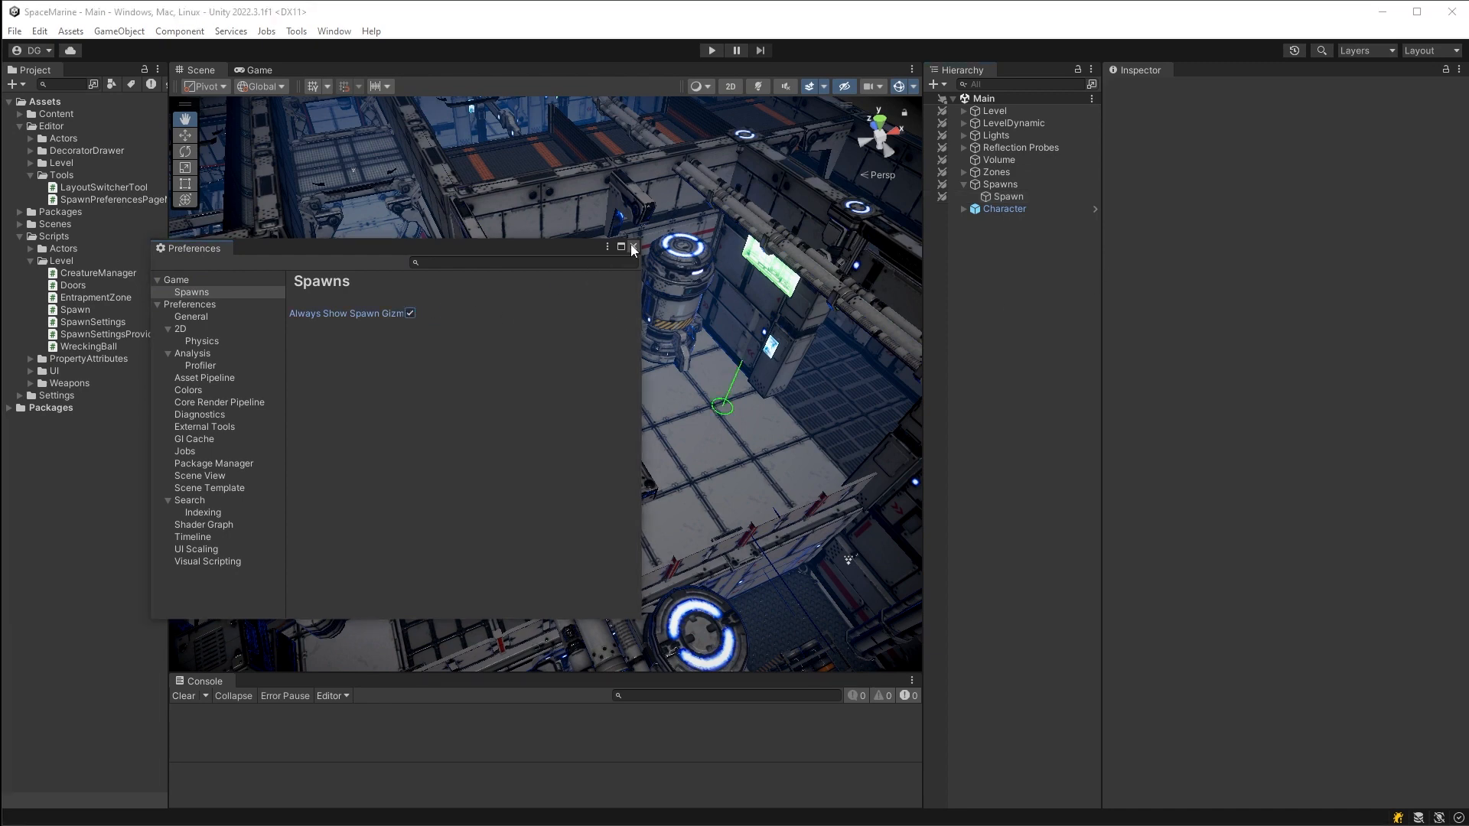
click(1007, 197)
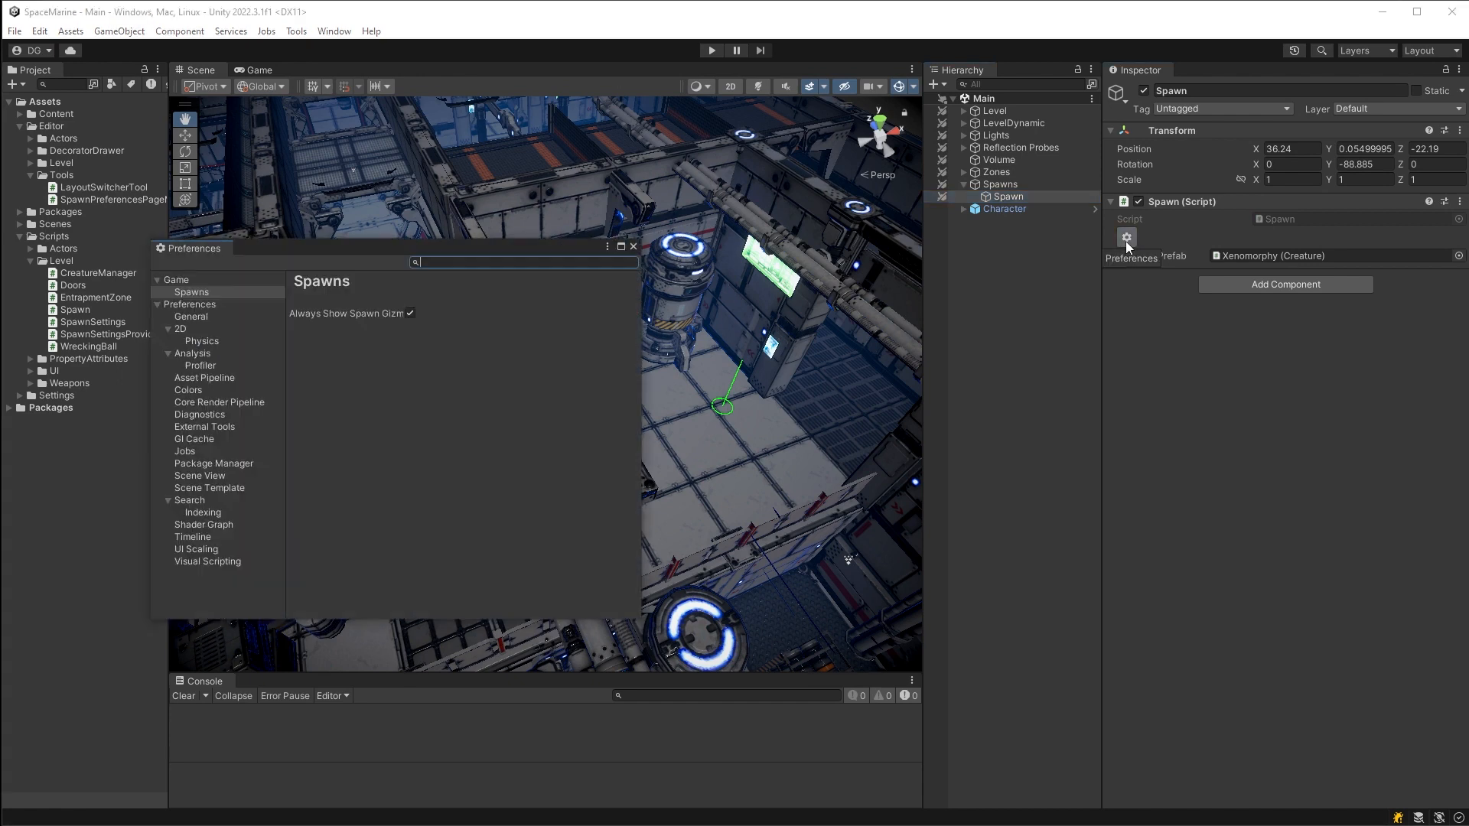